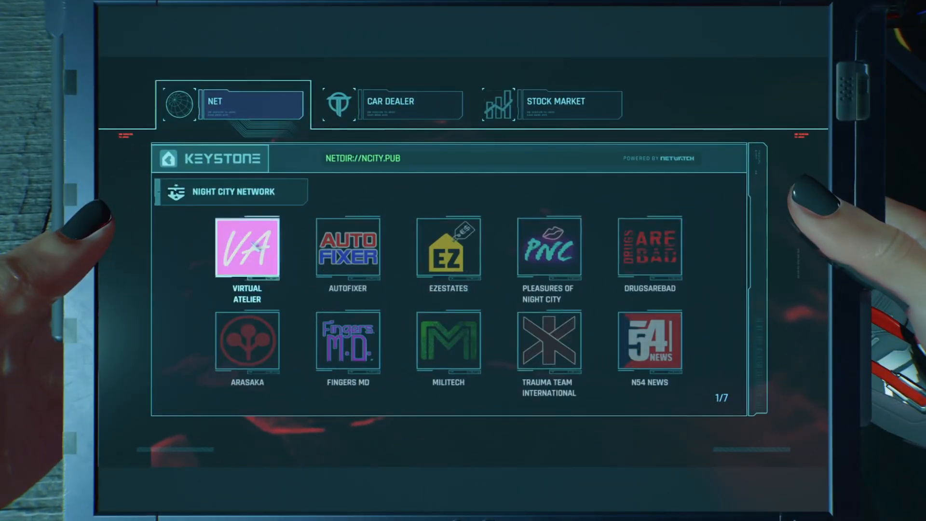
Check all installed Cyberpunk 2077 mods in Vortex for available updates
click(390, 104)
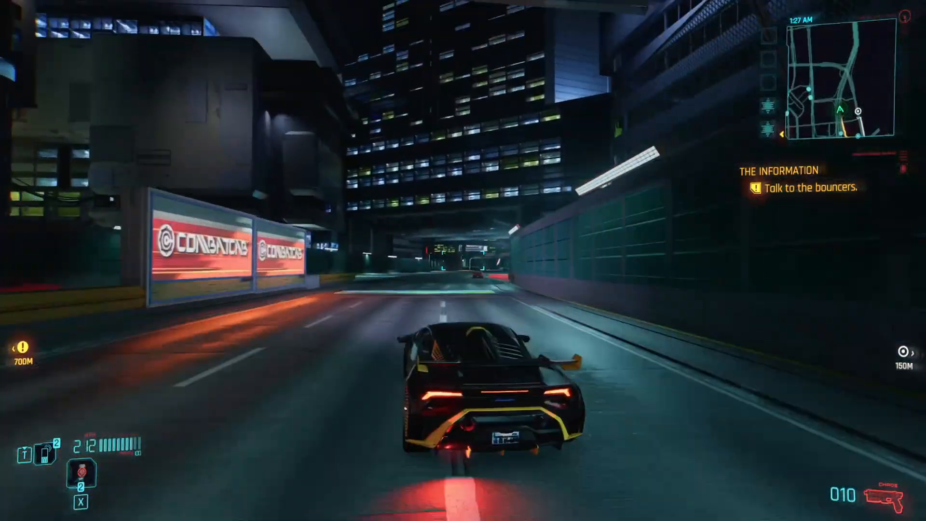
key(w)
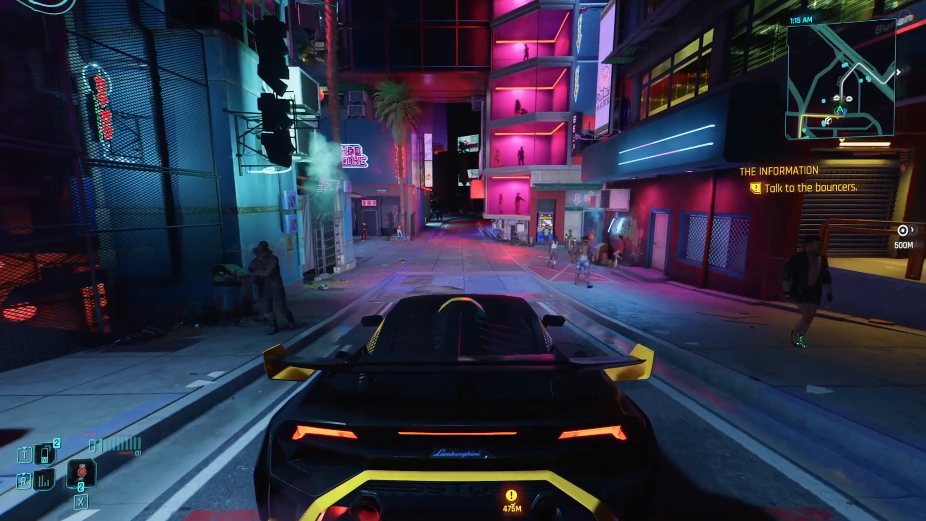
key(w)
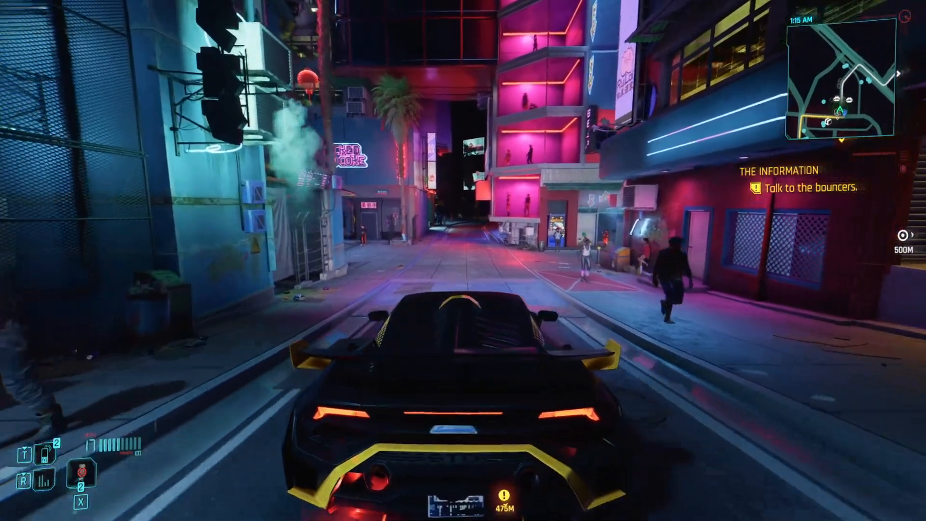
key(w)
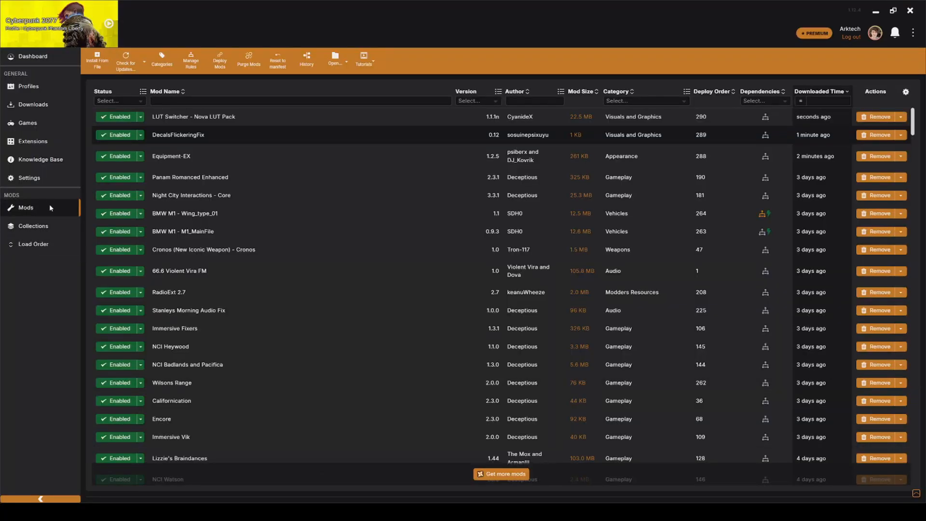
mouse_move(876, 33)
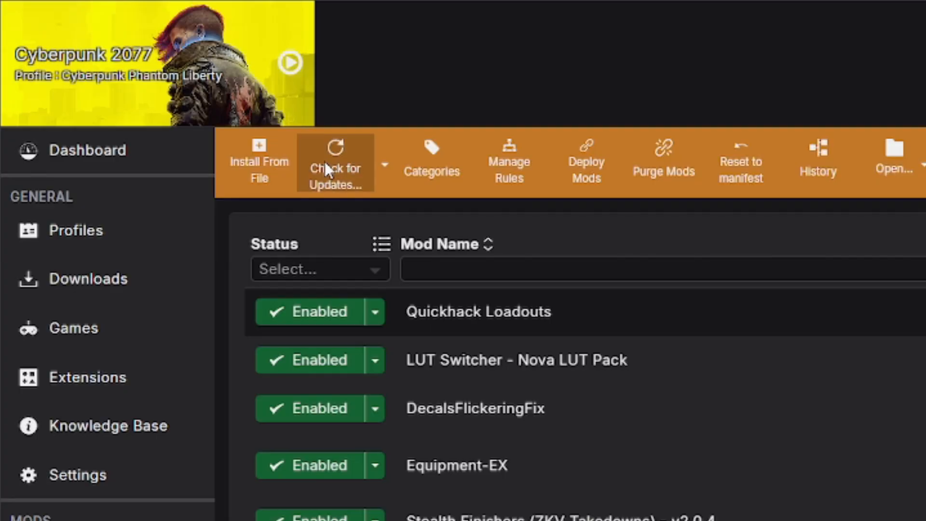
click(336, 168)
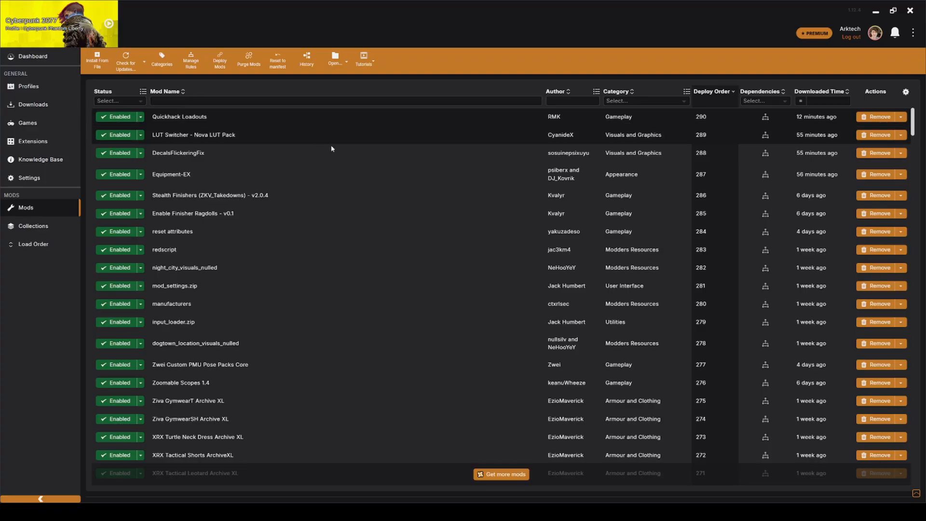
Add the Version column and filter it to 'Update available', leaving three mods listed
click(905, 92)
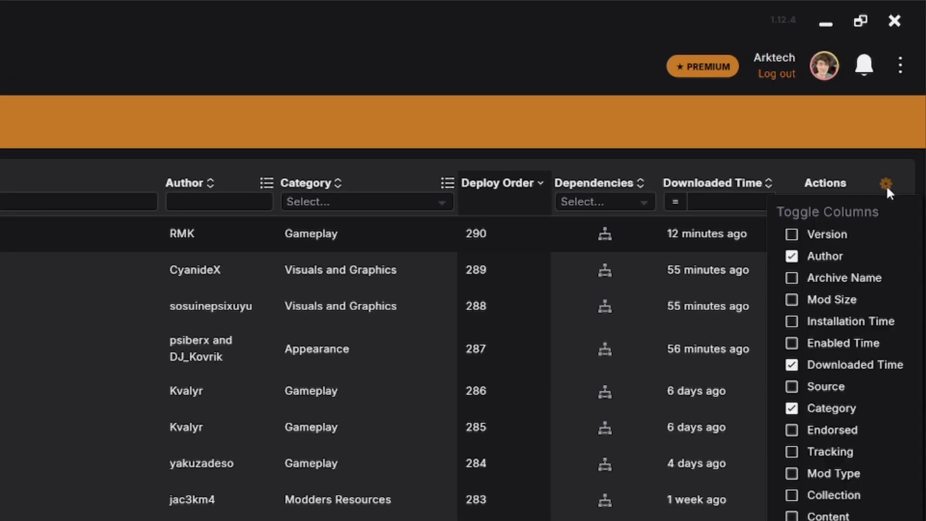
mouse_move(826, 235)
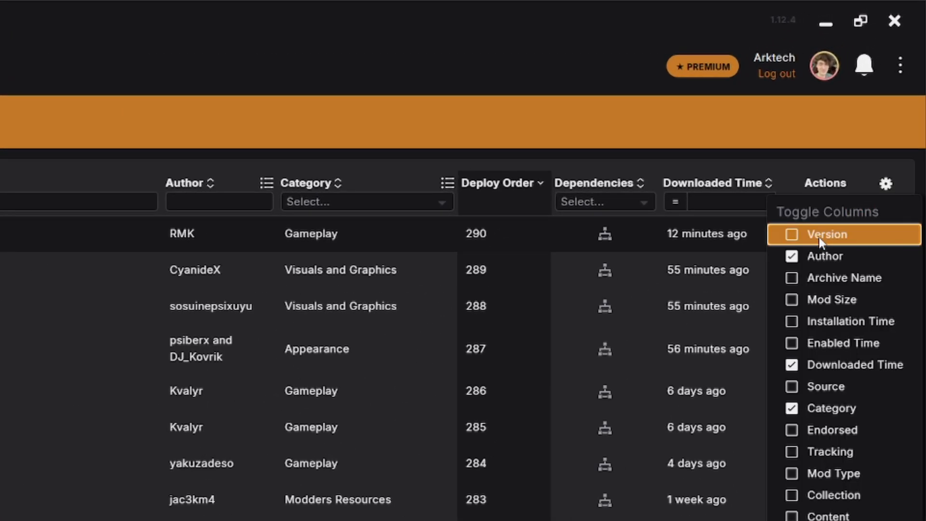
click(826, 234)
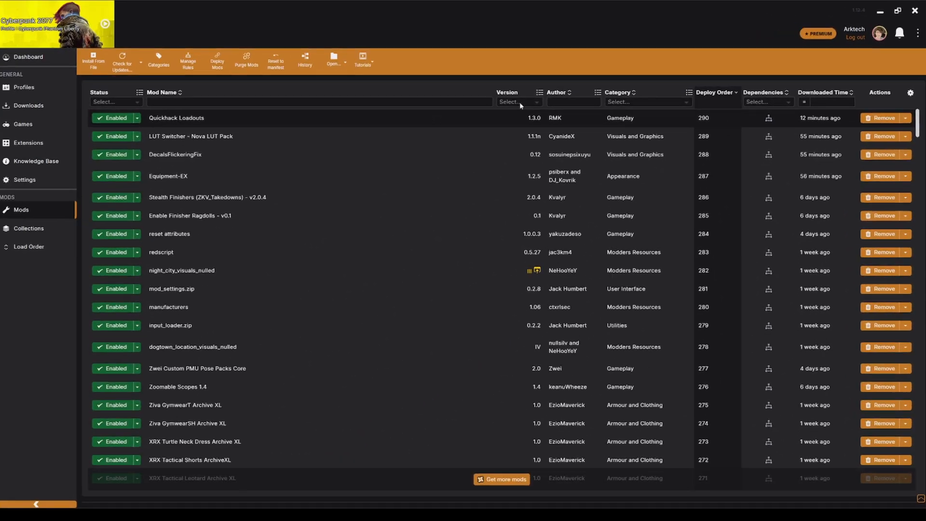
click(517, 102)
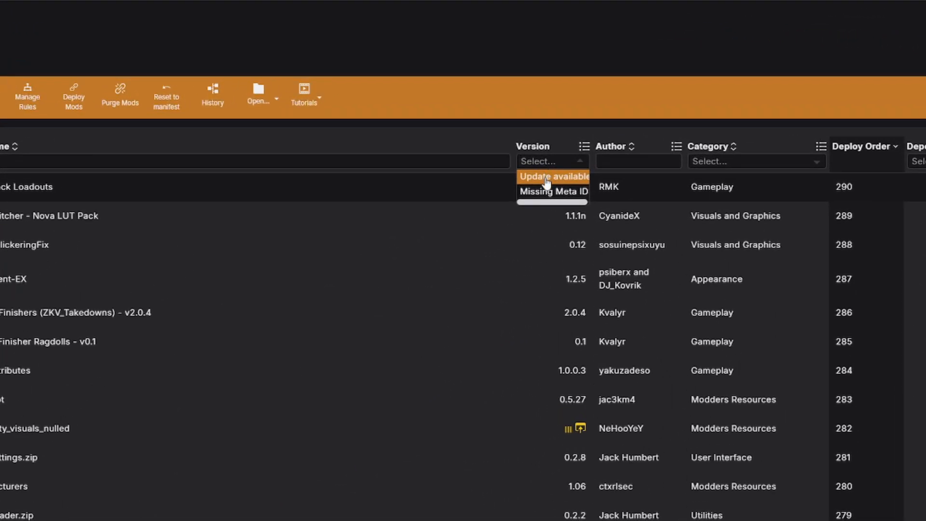
click(553, 176)
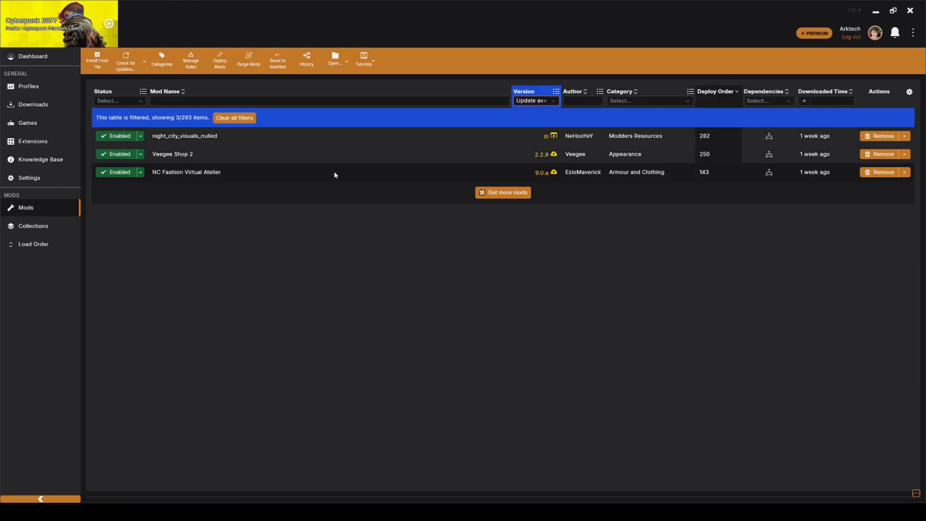
mouse_move(318, 153)
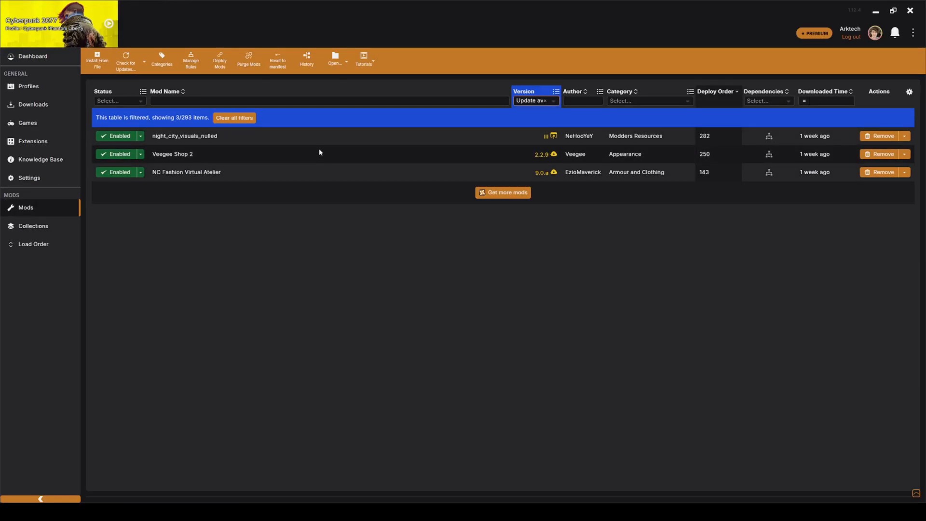
mouse_move(523, 134)
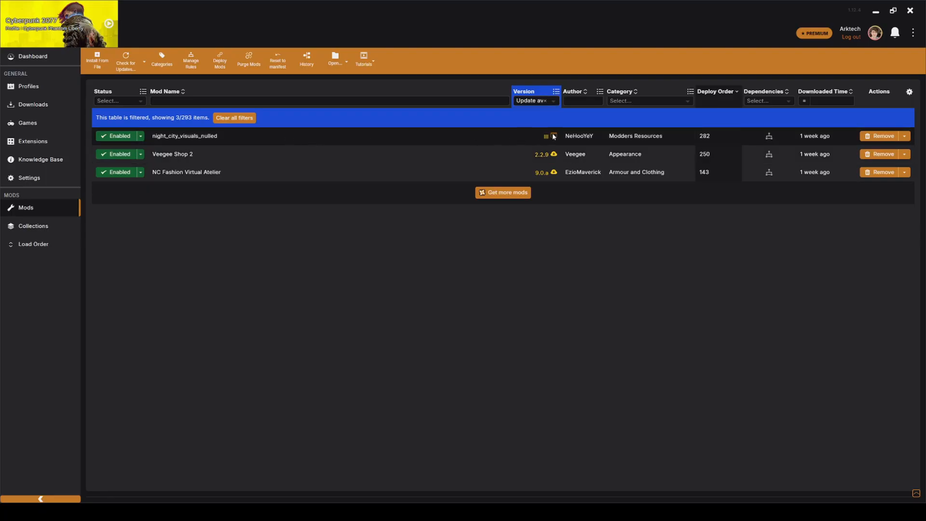
mouse_move(555, 139)
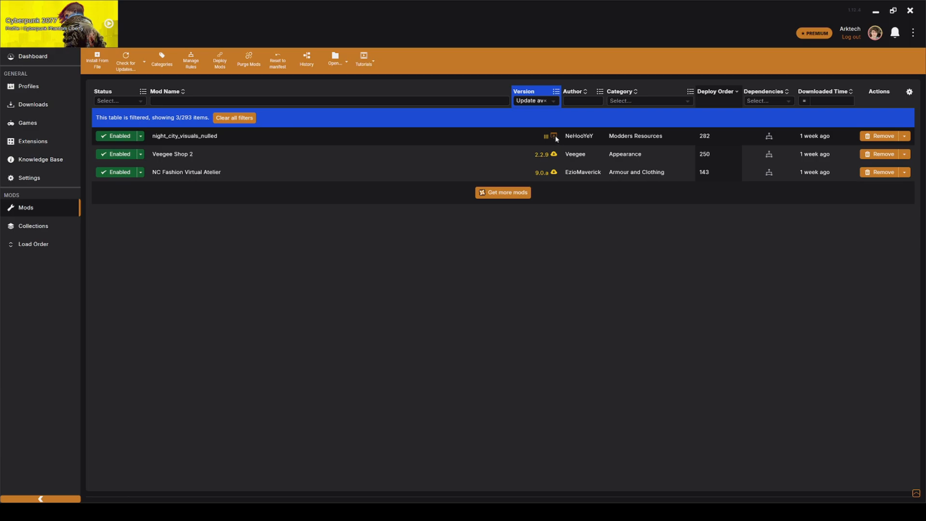
mouse_move(553, 136)
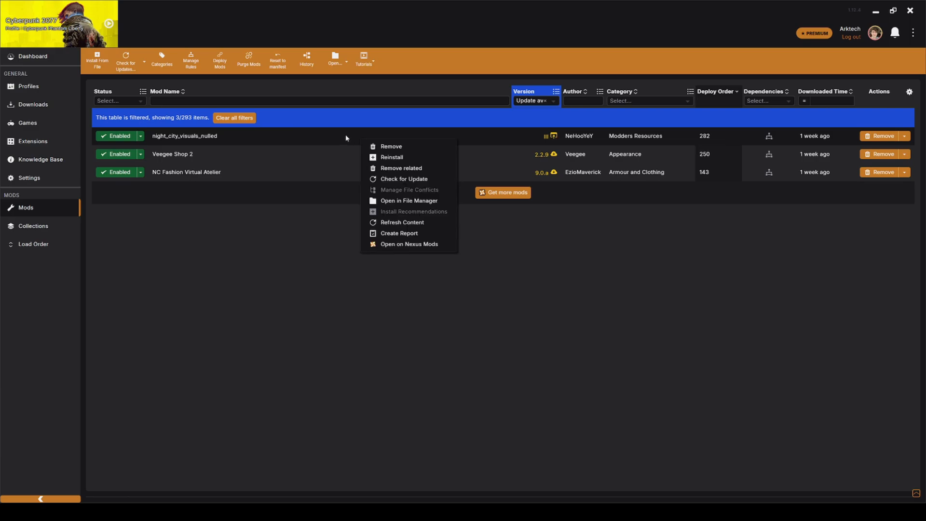
View night_city_visuals_nulled on Nexus Mods, then remove the outdated mod from Vortex
click(408, 244)
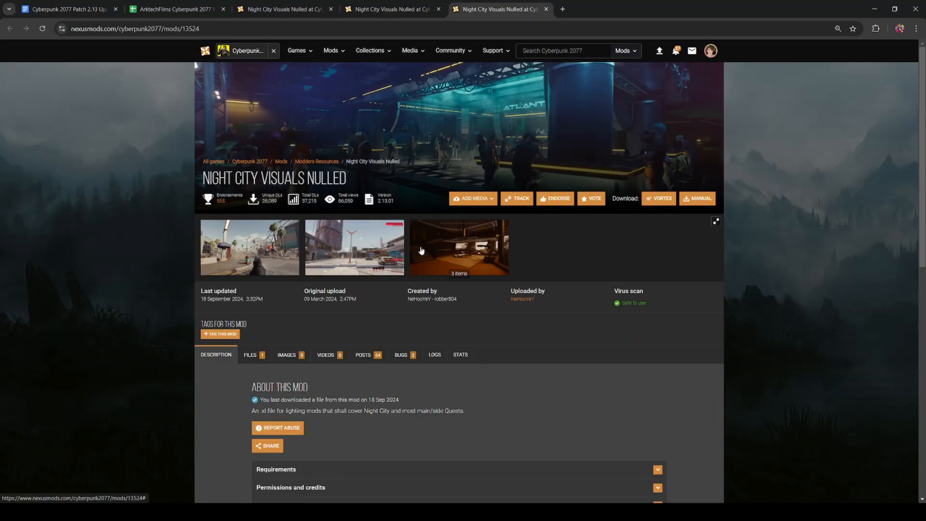
click(250, 354)
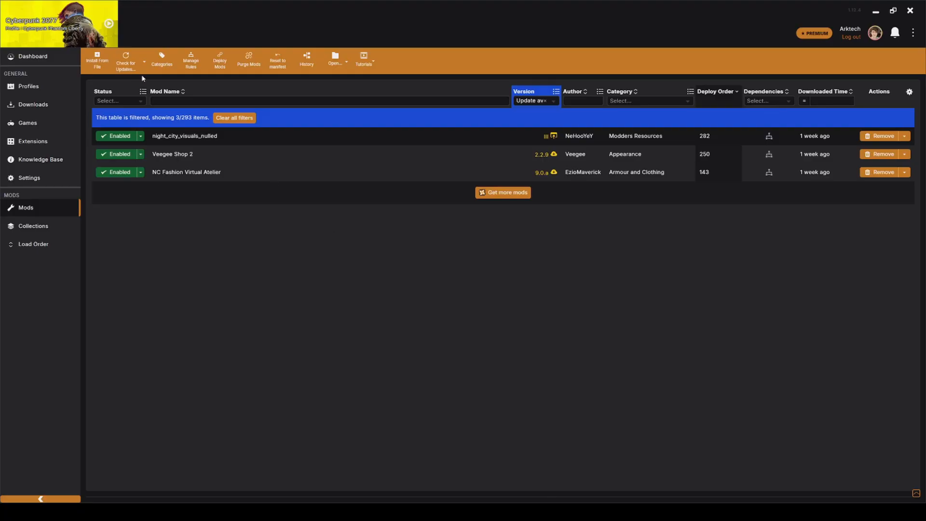
mouse_move(191, 142)
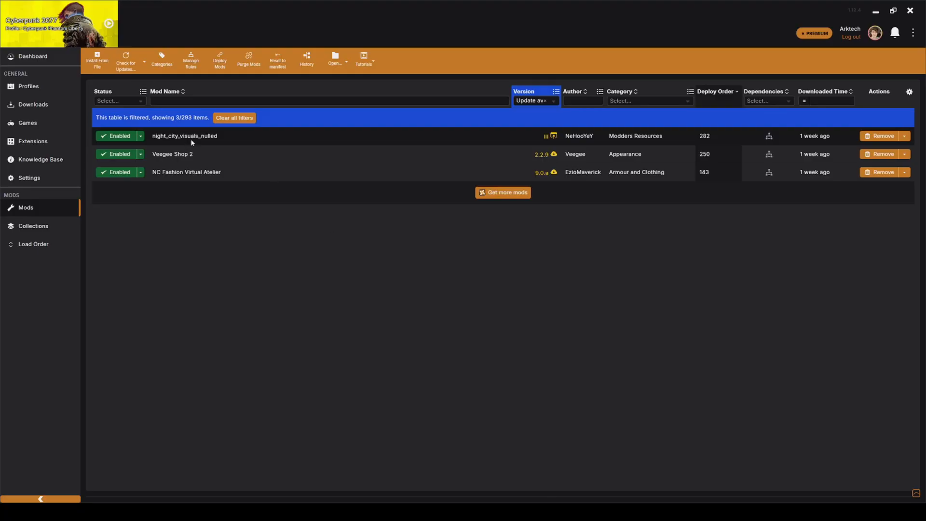
click(881, 136)
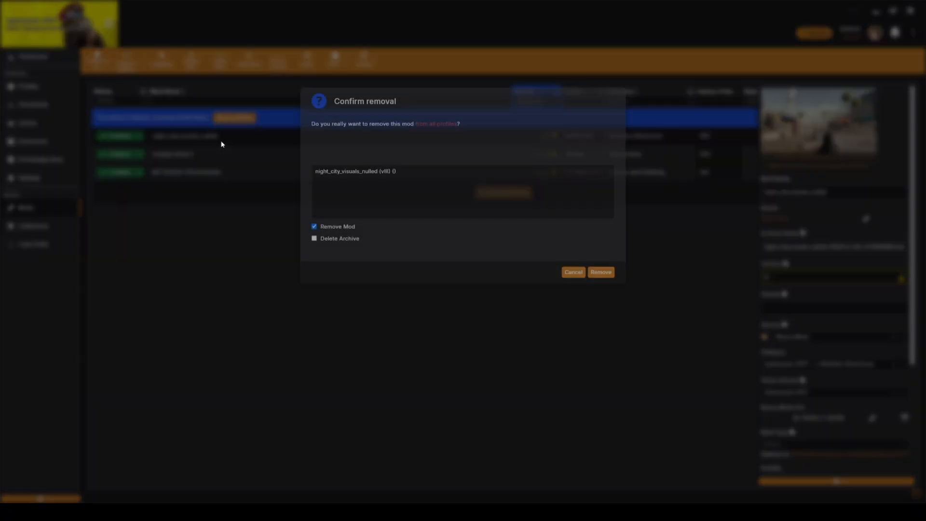
click(571, 273)
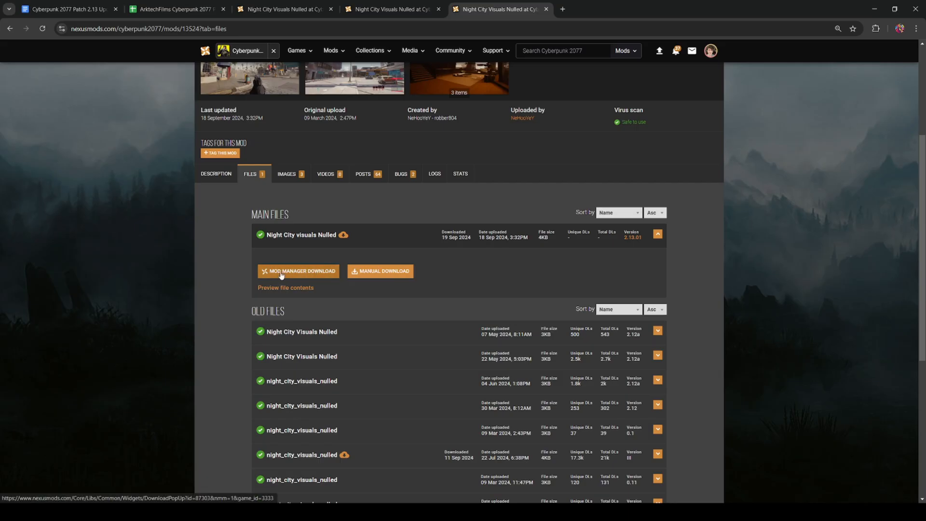
Download Night City Visuals Nulled 2.13.01 through Vortex, re-downloading the existing file anyway
click(298, 273)
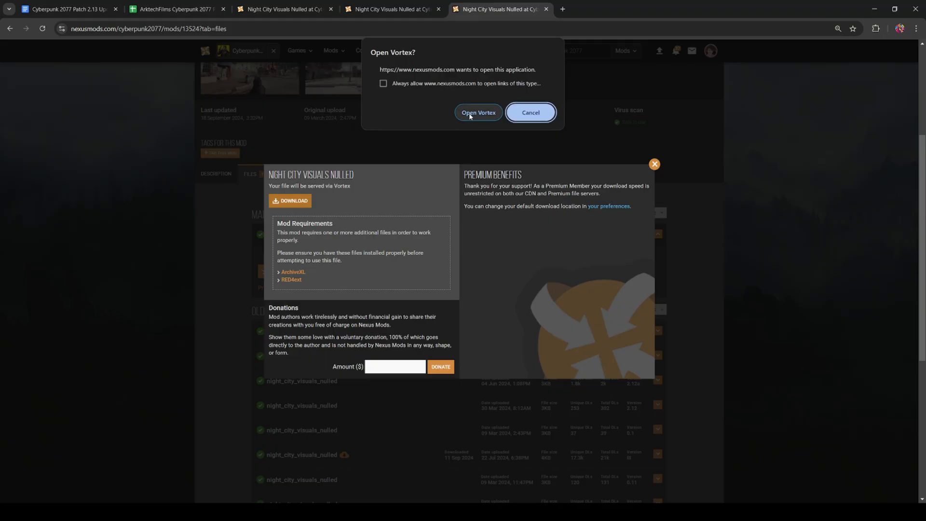
click(478, 113)
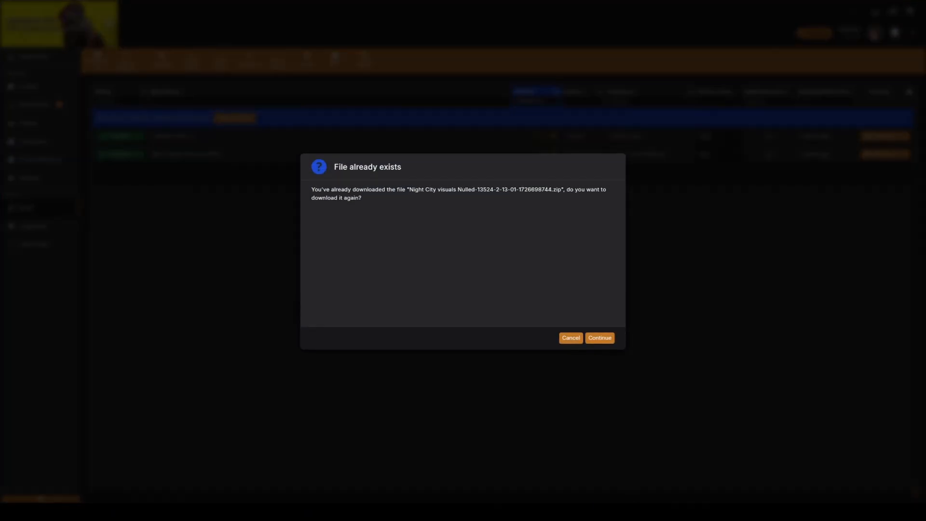
mouse_move(378, 192)
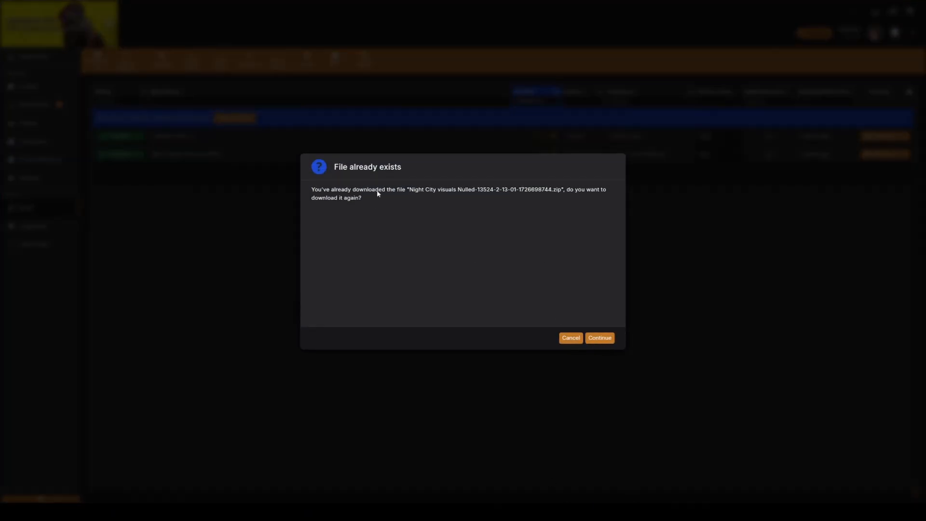
click(598, 337)
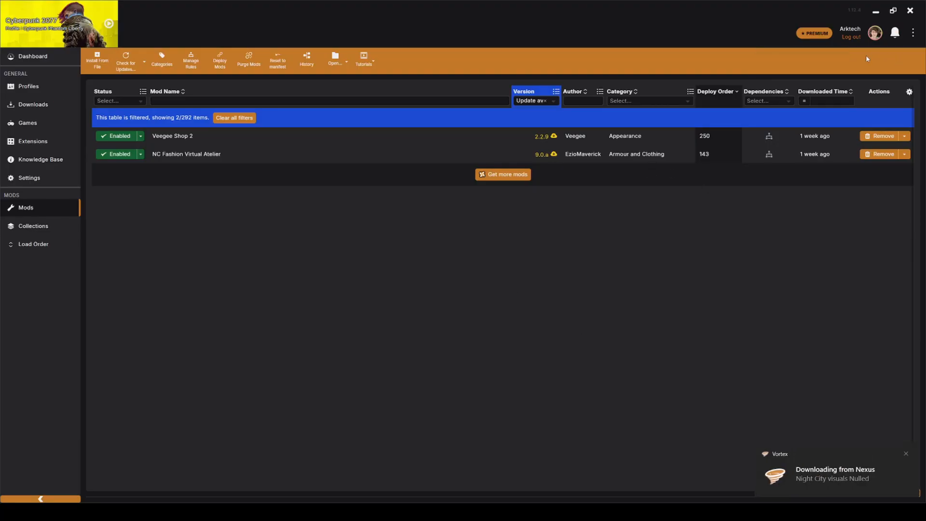
click(234, 118)
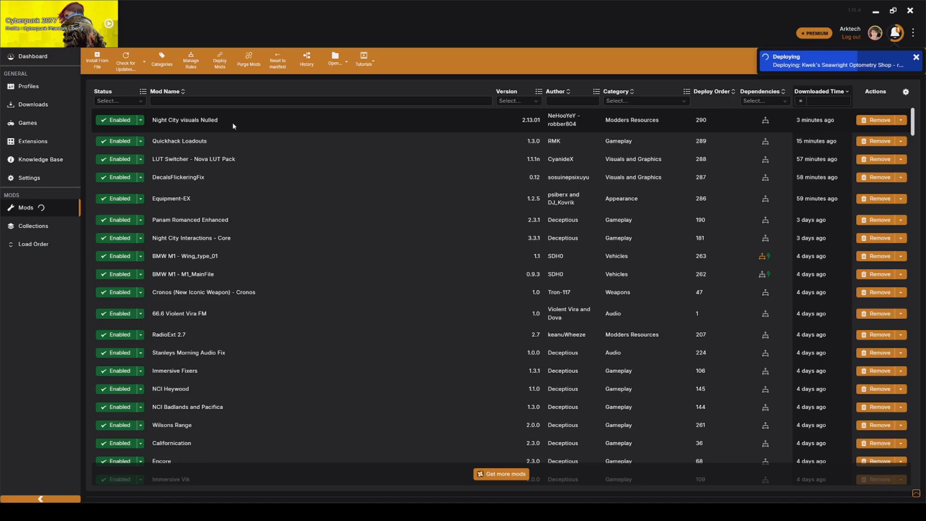
Filter the Version column to 'Update available', showing Veegee Shop 2 and NC Fashion Virtual Atelier
click(916, 57)
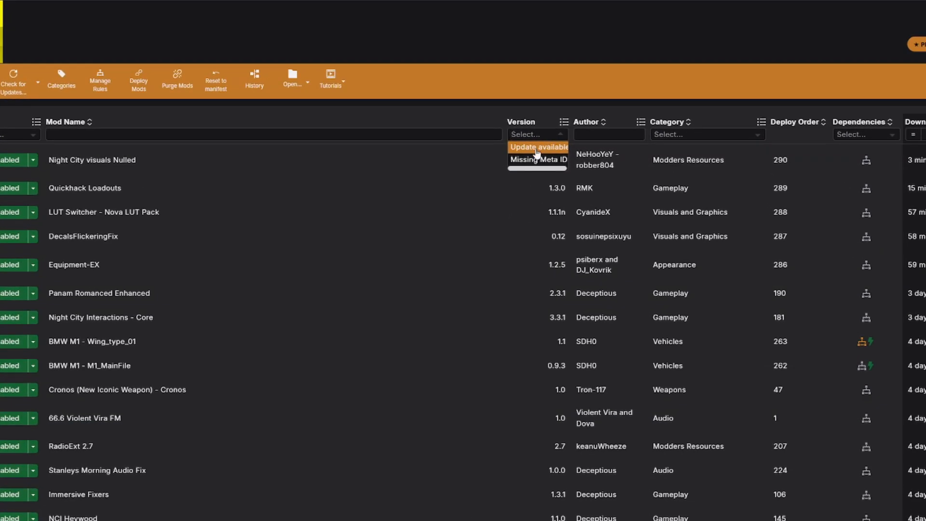
click(537, 146)
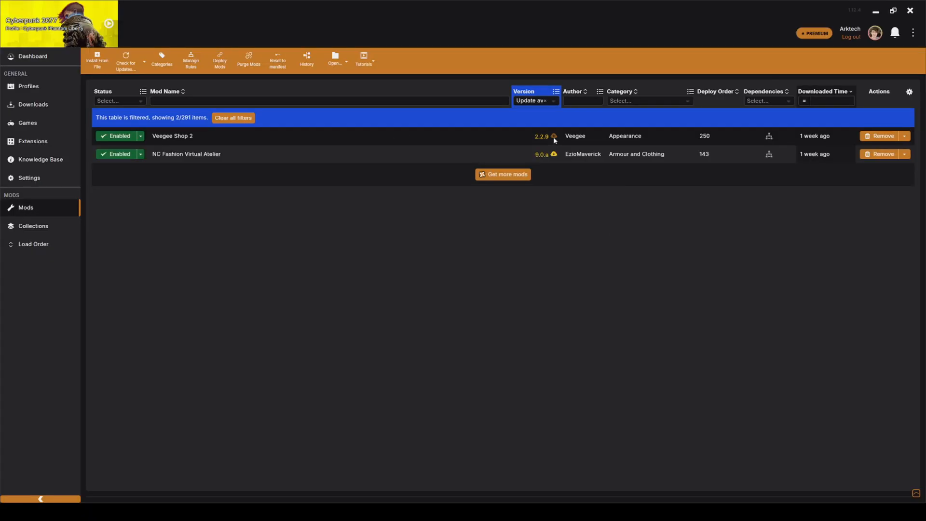
mouse_move(553, 136)
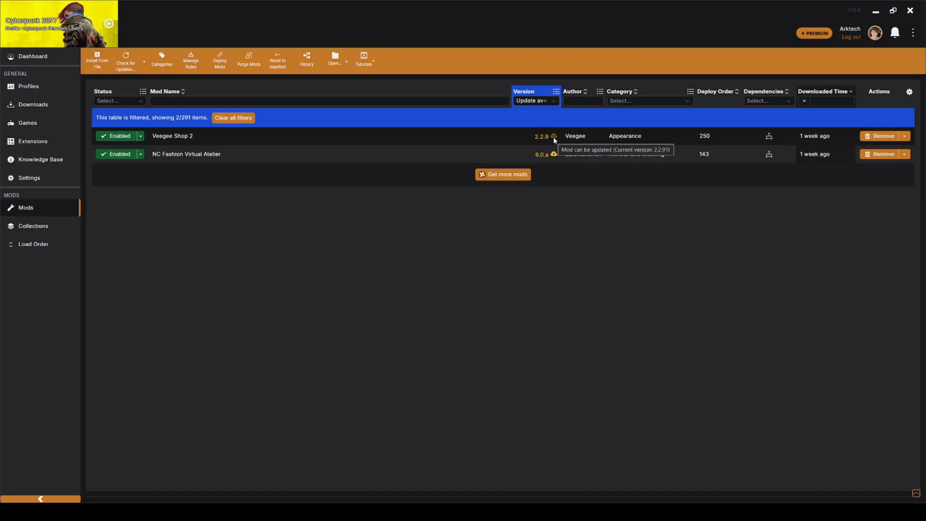
mouse_move(694, 131)
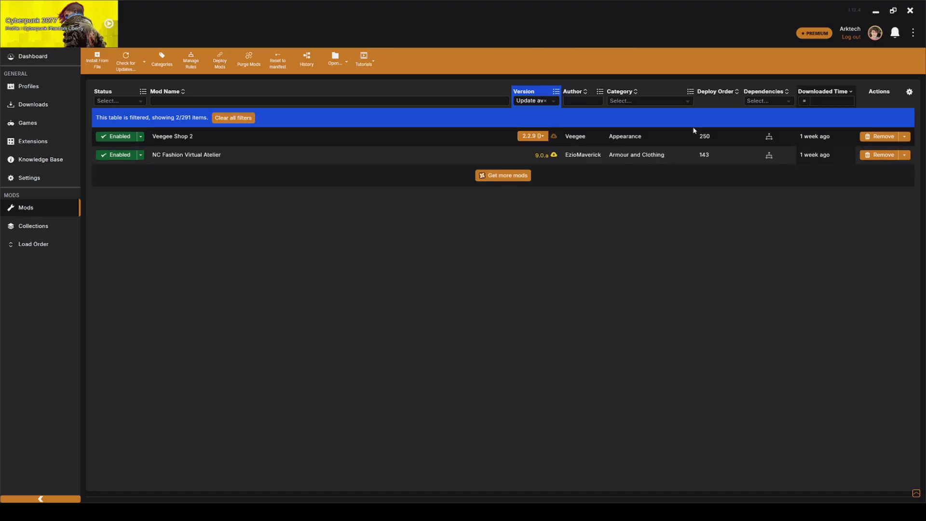
Update Veegee Shop 2 to 2.2.91 and check NC Fashion Virtual Atelier's pending update
click(531, 137)
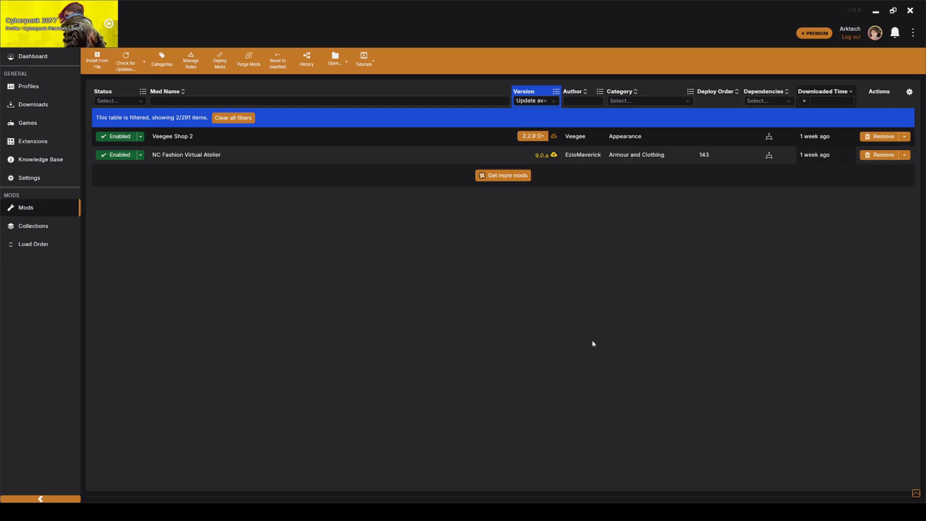
click(880, 136)
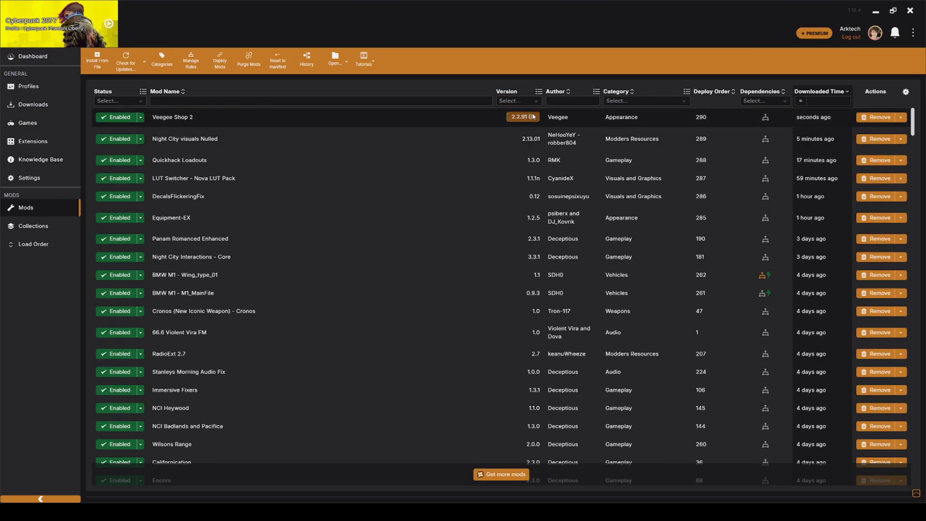
click(522, 116)
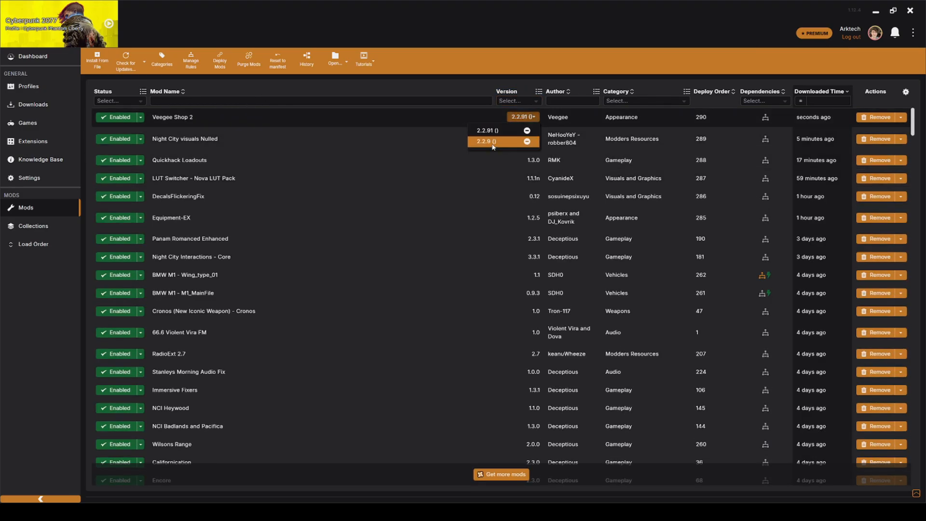
click(879, 117)
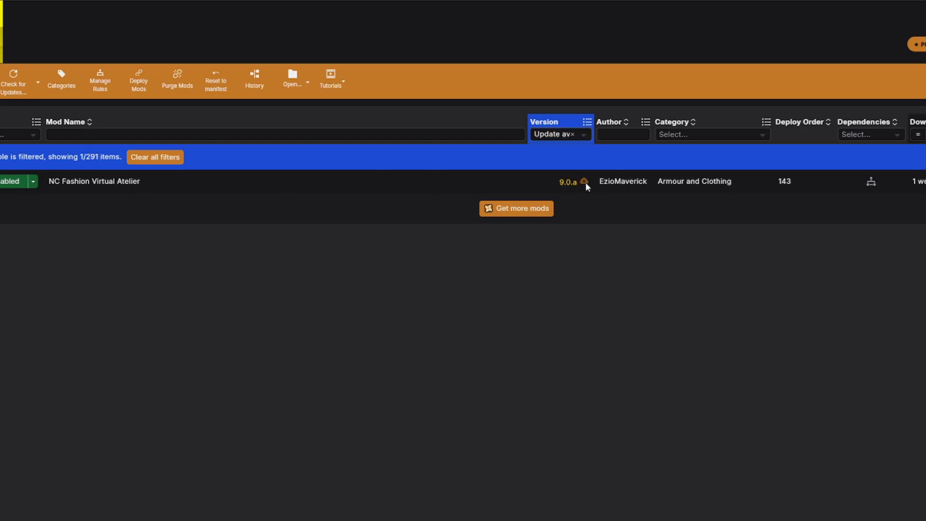
click(567, 182)
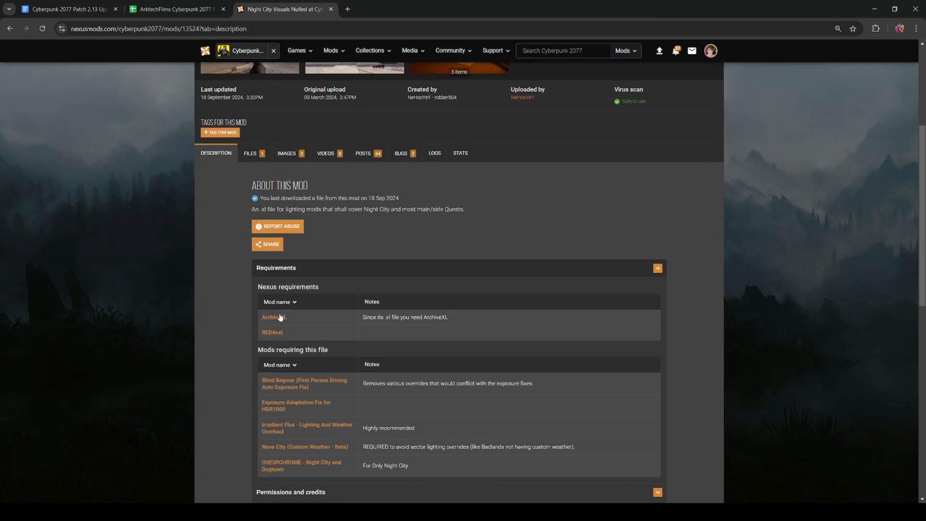
Open the RED4ext requirement in a new tab and view the ArchiveXL tab
right_click(274, 318)
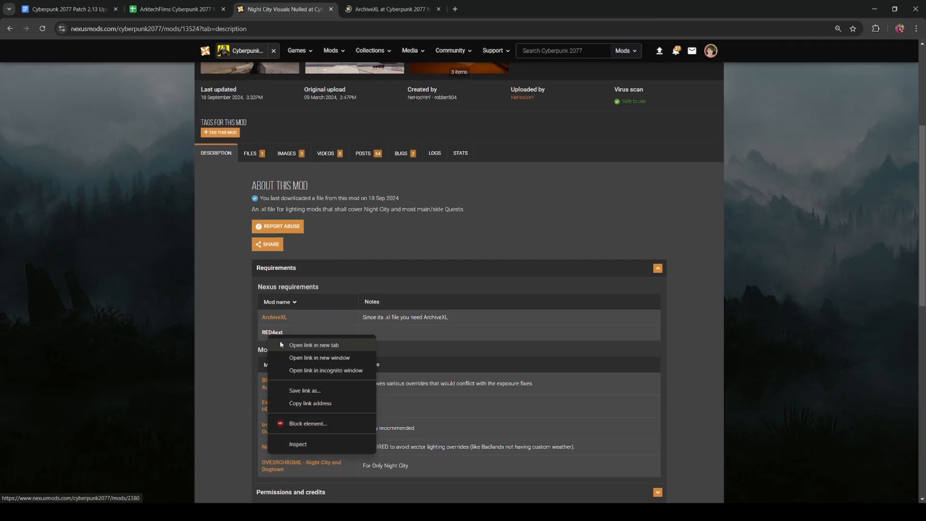
click(314, 345)
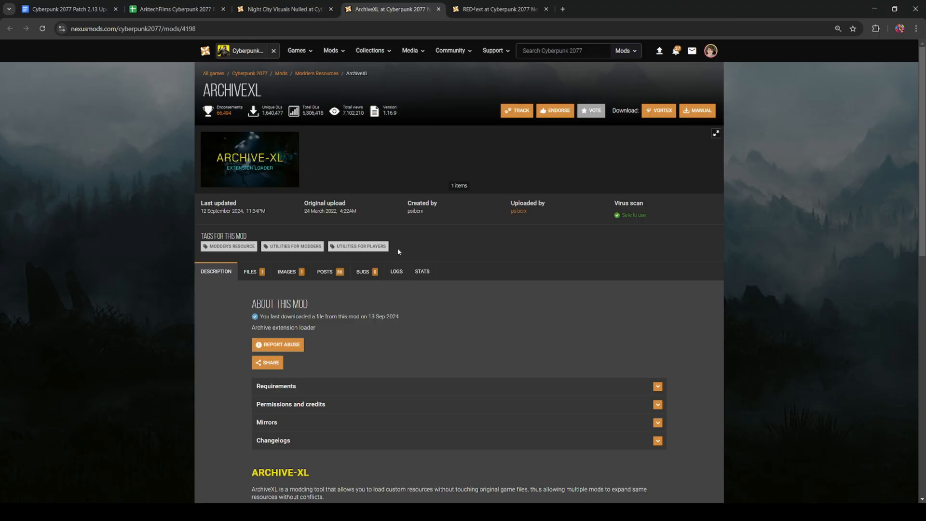
click(499, 8)
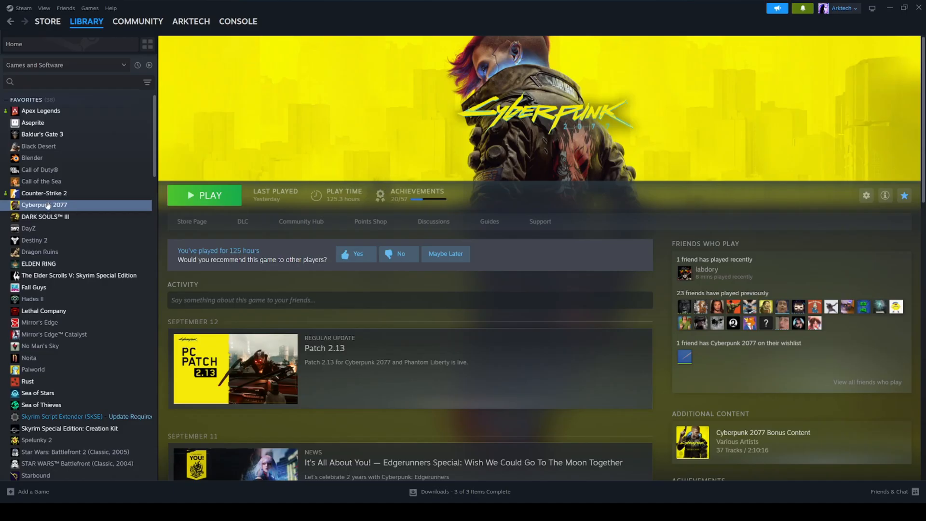
Browse Cyberpunk 2077's local install folder from Steam's Properties > Installed Files
right_click(44, 204)
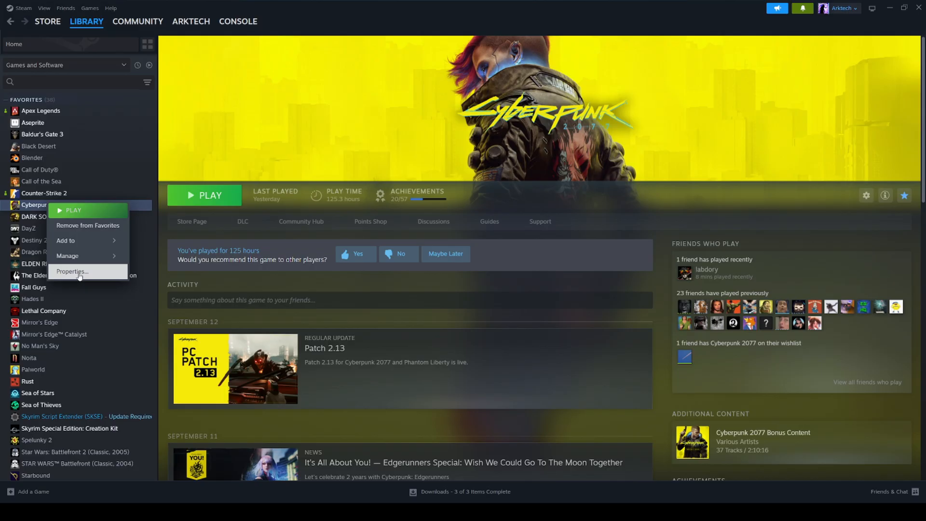
click(71, 272)
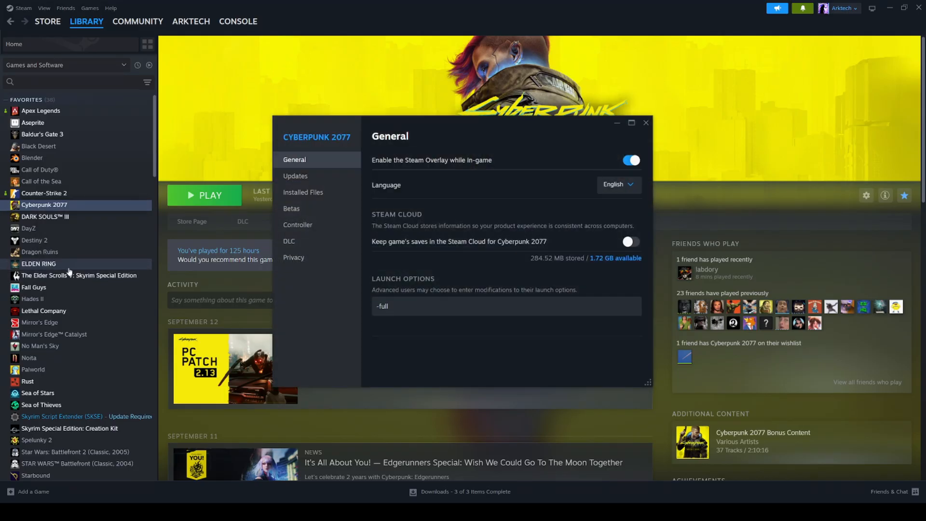
click(303, 192)
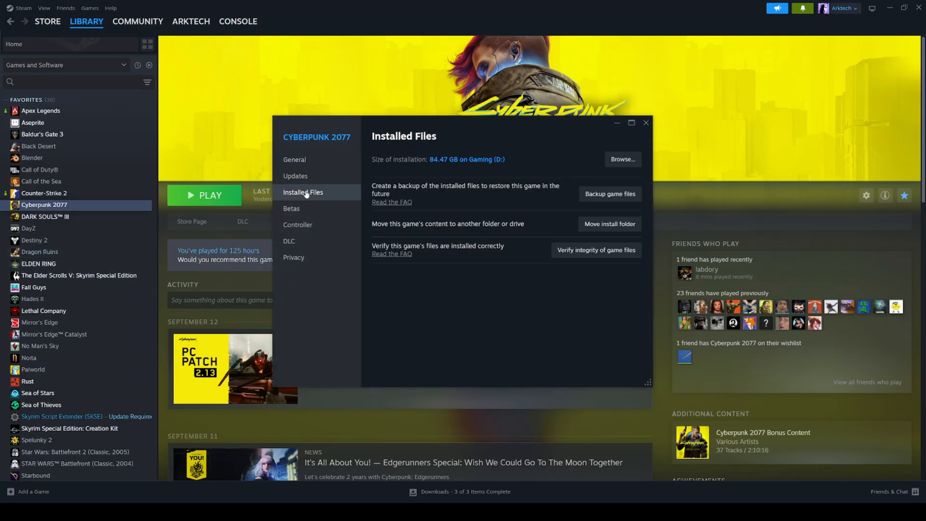
click(622, 158)
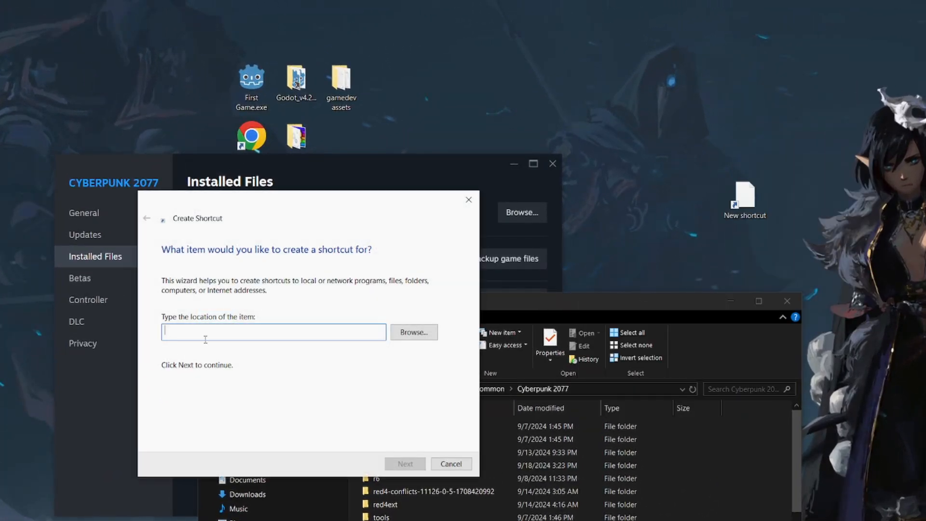
Create a 'Cyberpunk 2077 (2)' shortcut to D:\SteamLibrary\steamapps\common\Cyberpunk 2077
text(D:\SteamLibrary\steamapps\common\Cyberpunk 2077)
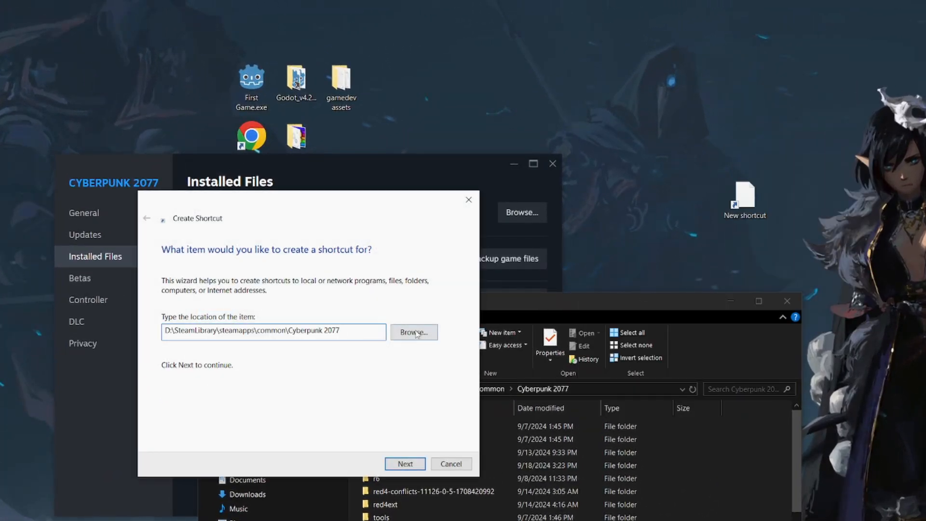
click(405, 464)
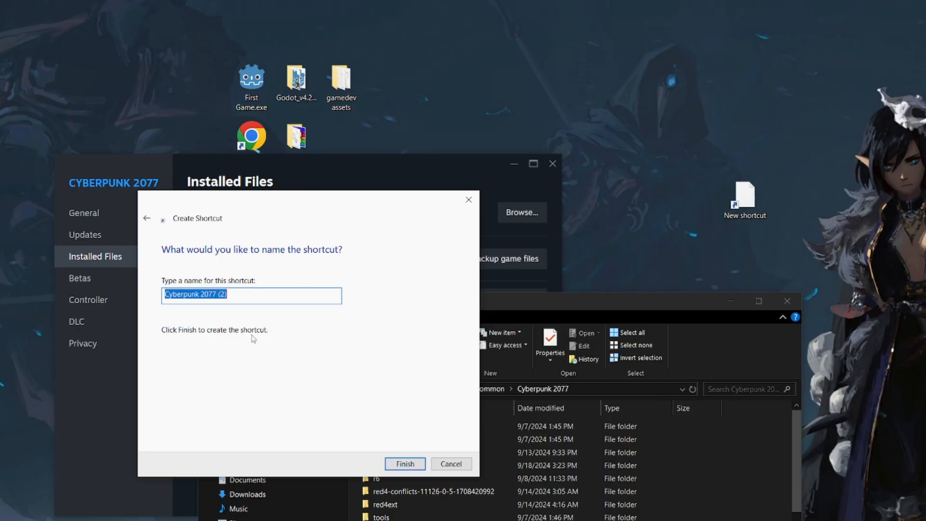
click(405, 463)
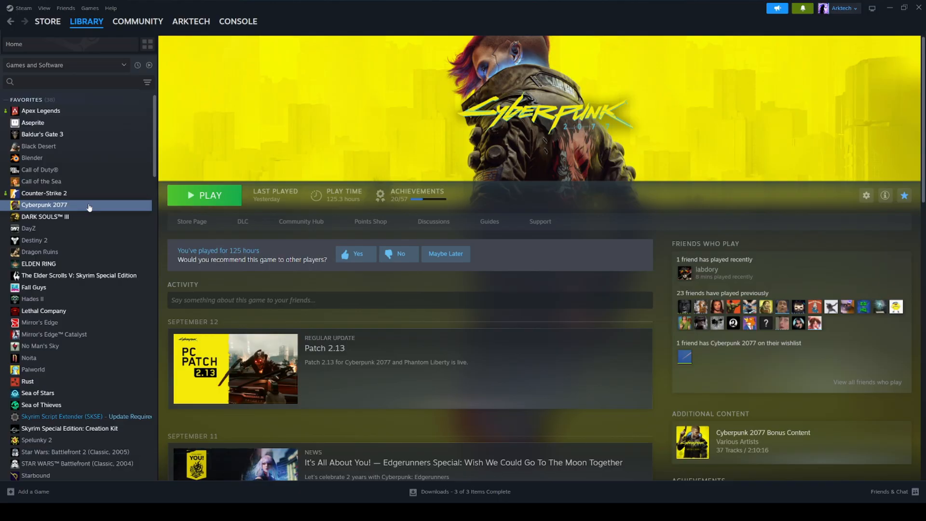
Open Cyberpunk 2077's Properties from its Steam Library context menu
right_click(44, 204)
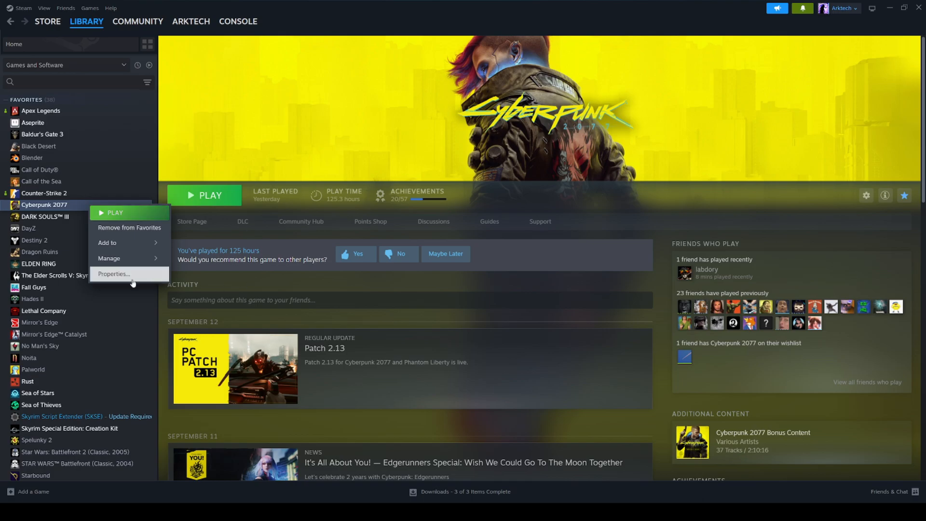
click(113, 273)
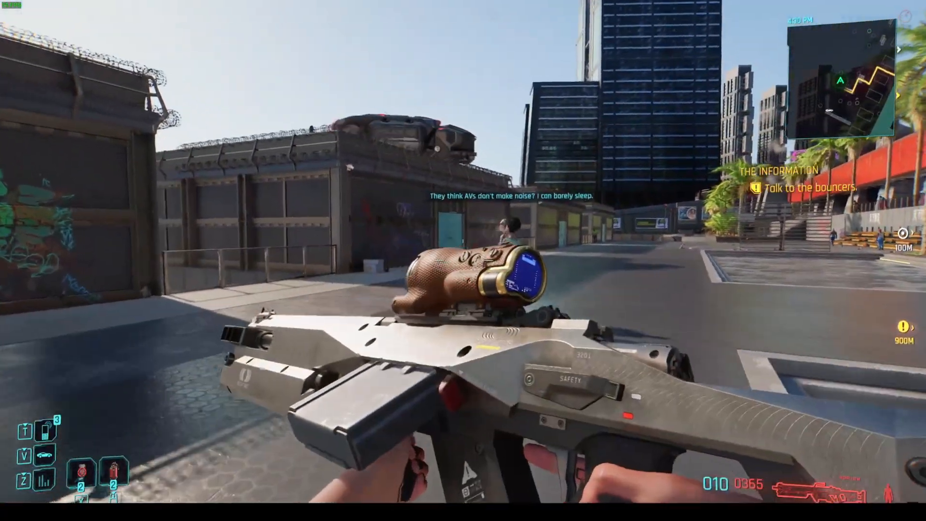
mouse_move(463, 261)
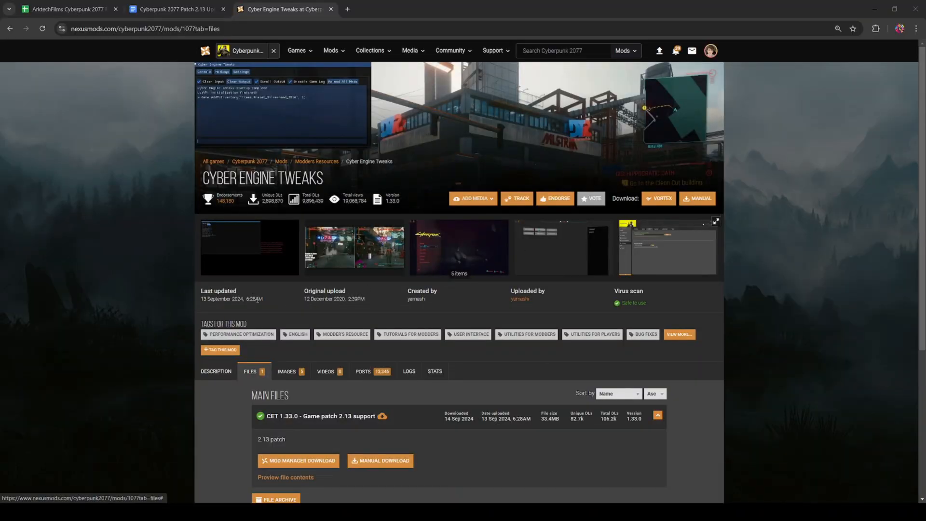
Scroll the archived files and open the CET v1.32.3 release made for patch 2.12
scroll(down, 3)
text(patch 2.12)
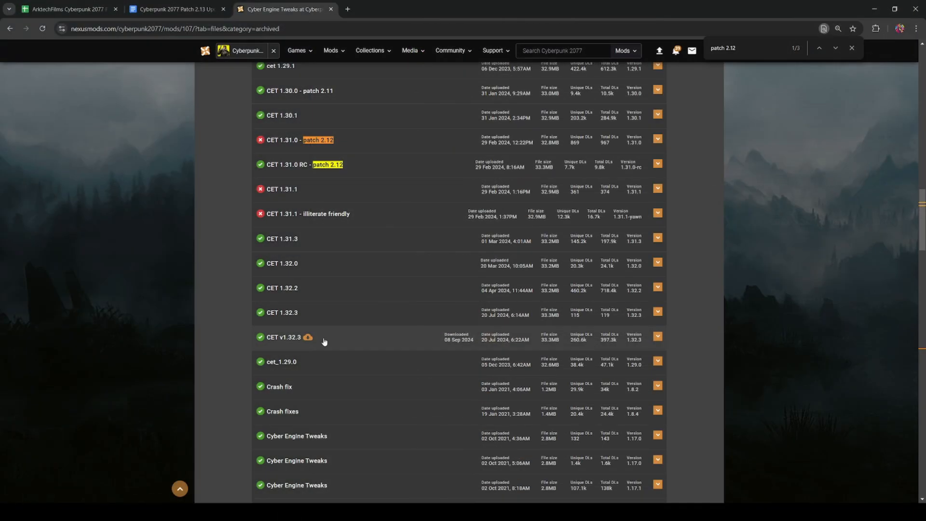
click(657, 163)
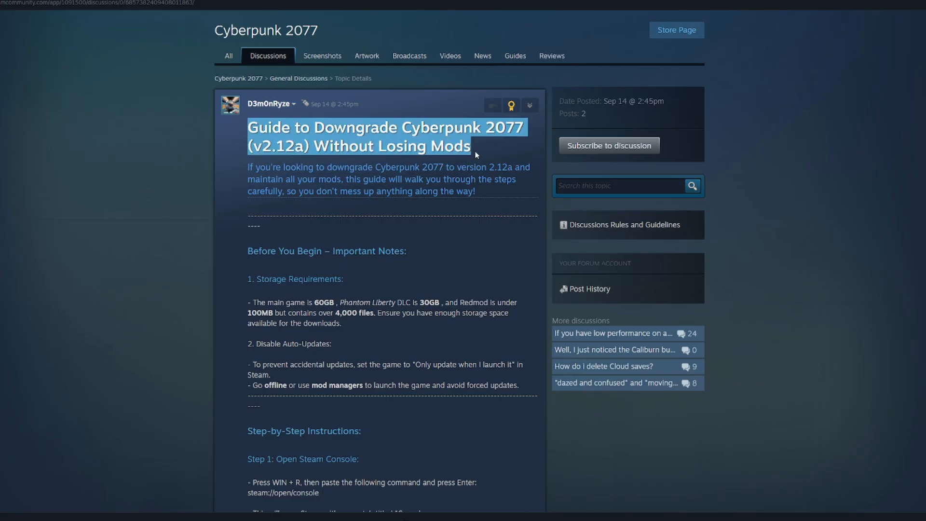
Scroll the downgrade guide and highlight the note about the REDmod download size
click(239, 152)
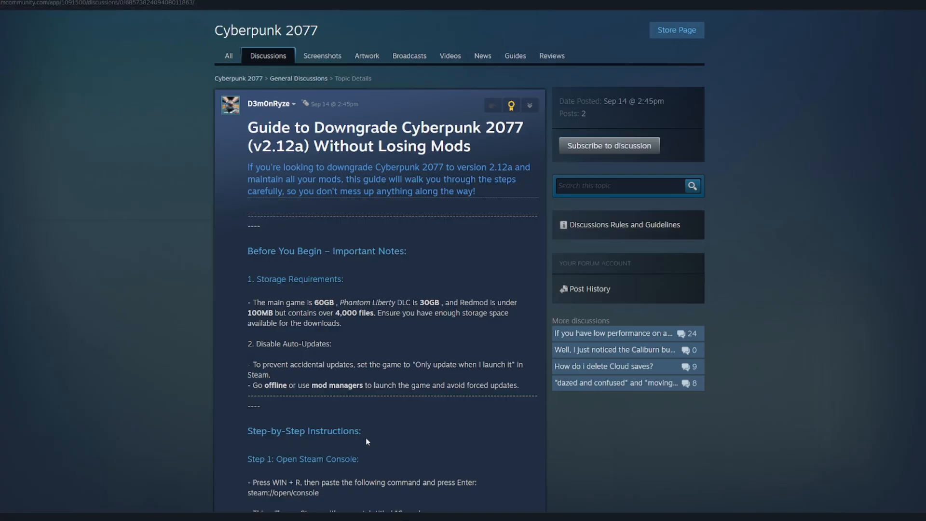
mouse_move(382, 345)
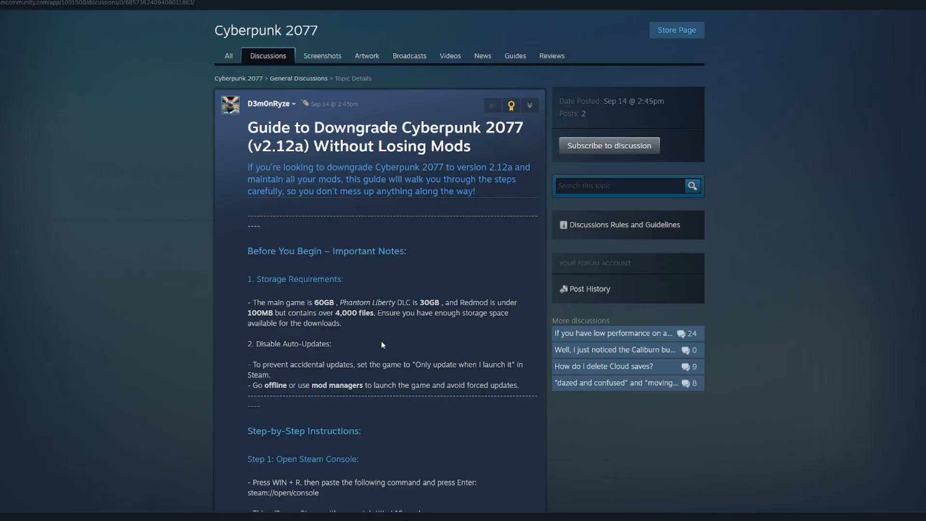
scroll(down, 3)
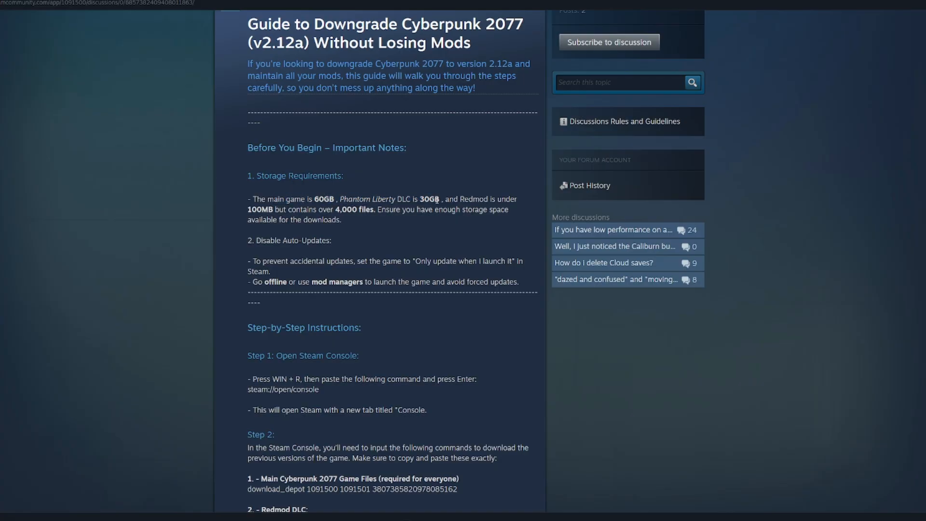
drag(453, 199, 315, 210)
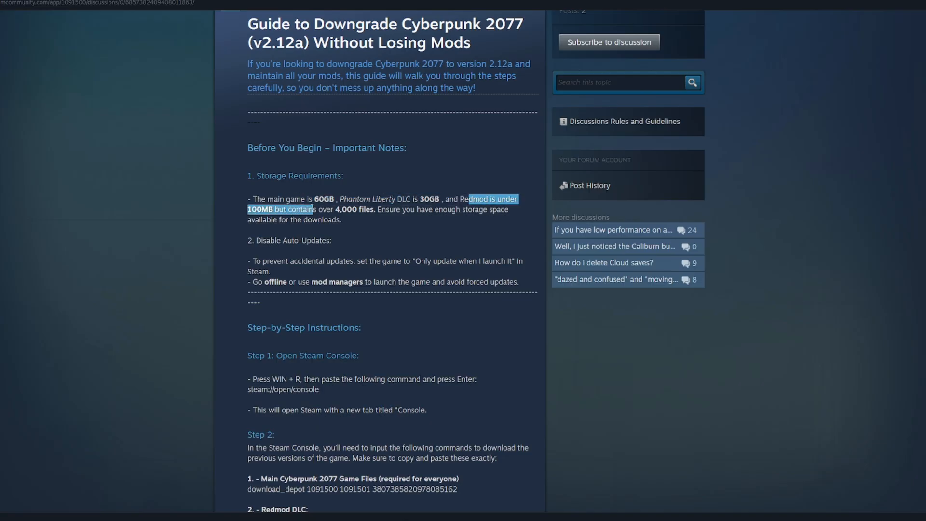
click(259, 199)
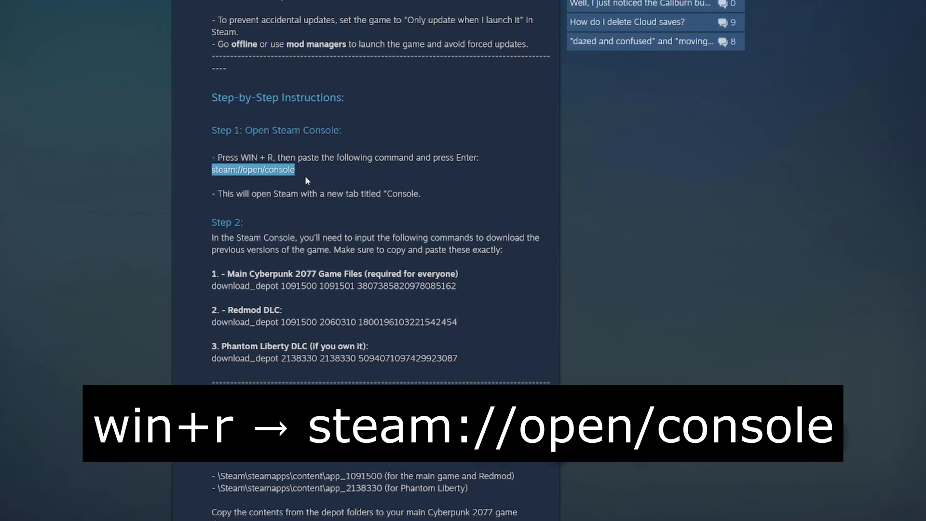
Run steam://open/console from Win+R and let the browser open the Steam client
click(305, 171)
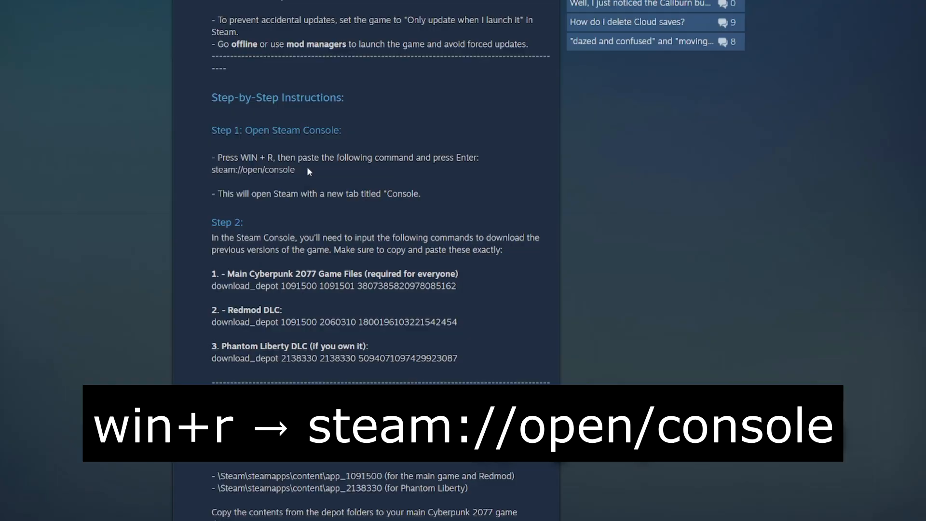
key(win+r)
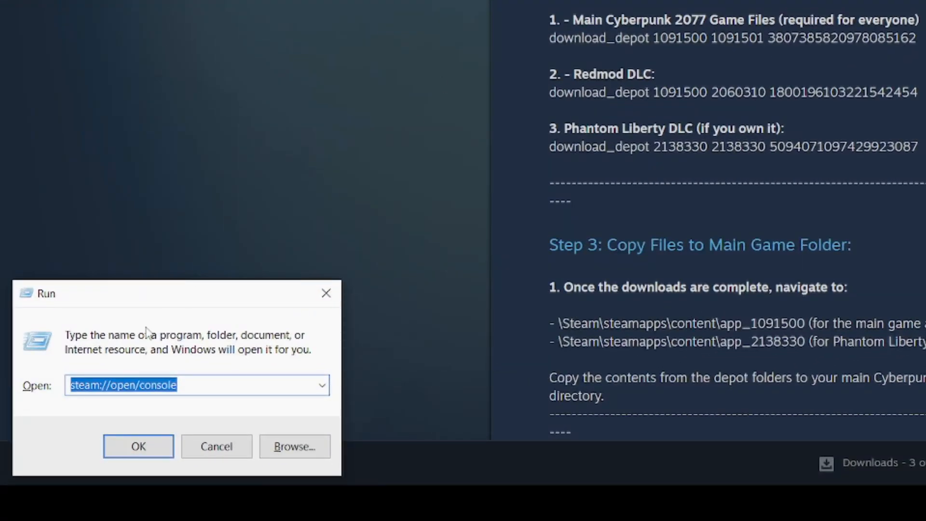
click(138, 446)
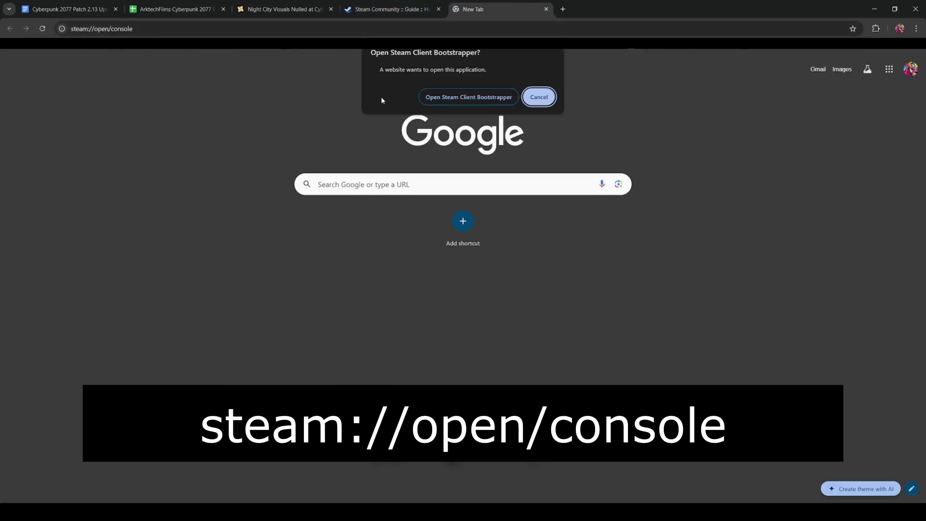
click(467, 97)
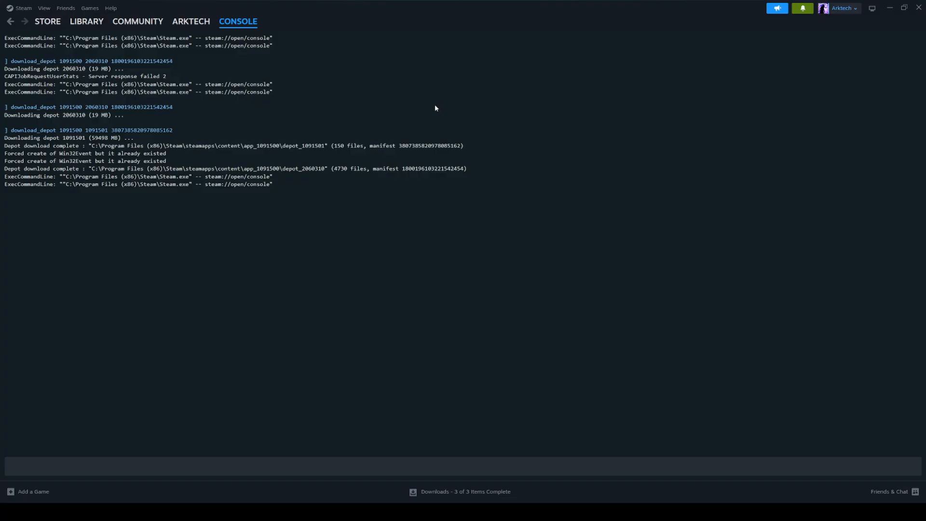
mouse_move(10, 21)
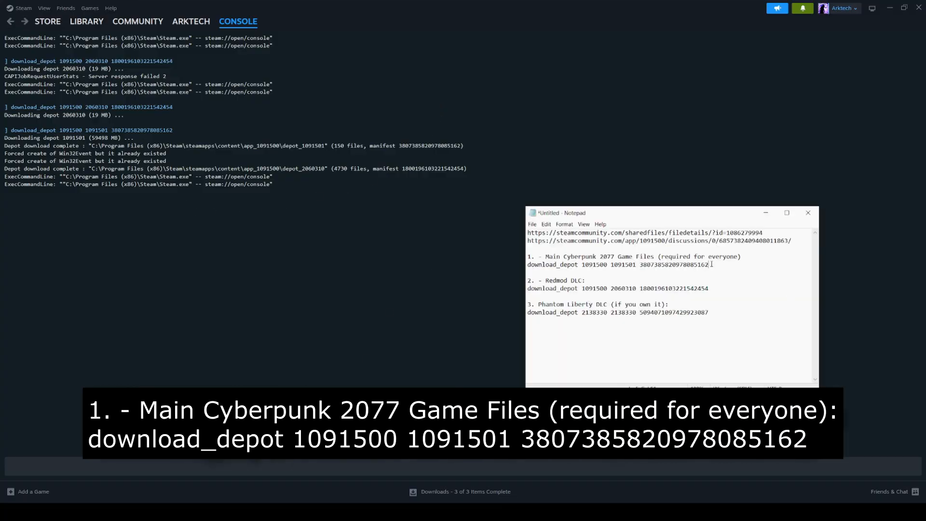
Run the main game download_depot command in the Steam console
triple_click(617, 264)
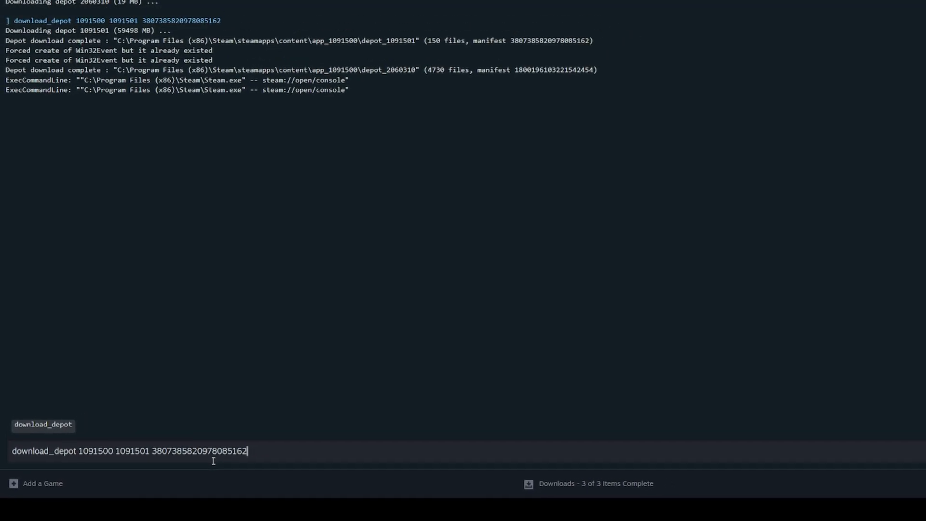
key(Return)
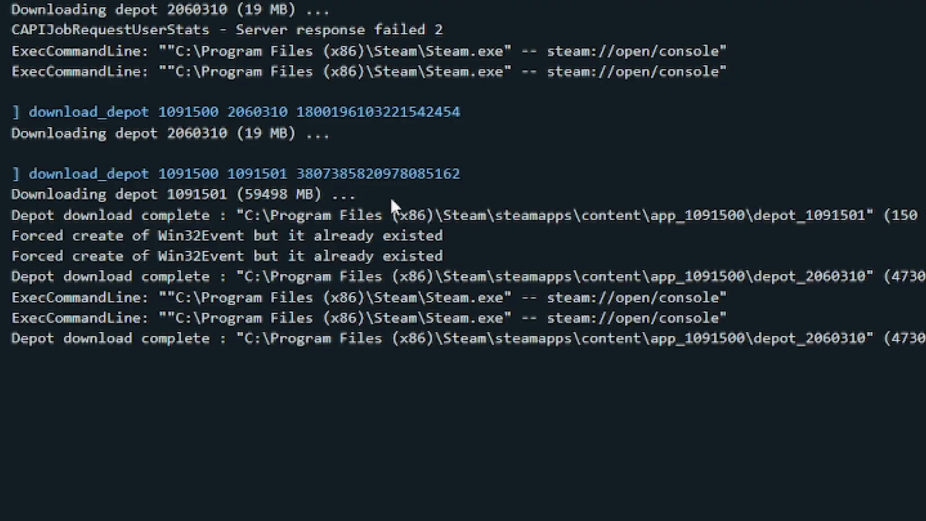
mouse_move(15, 174)
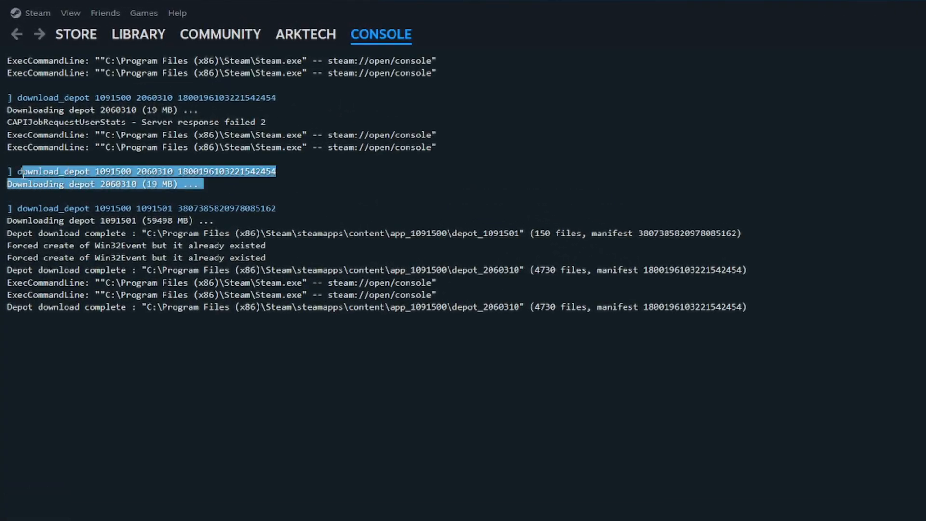
click(142, 183)
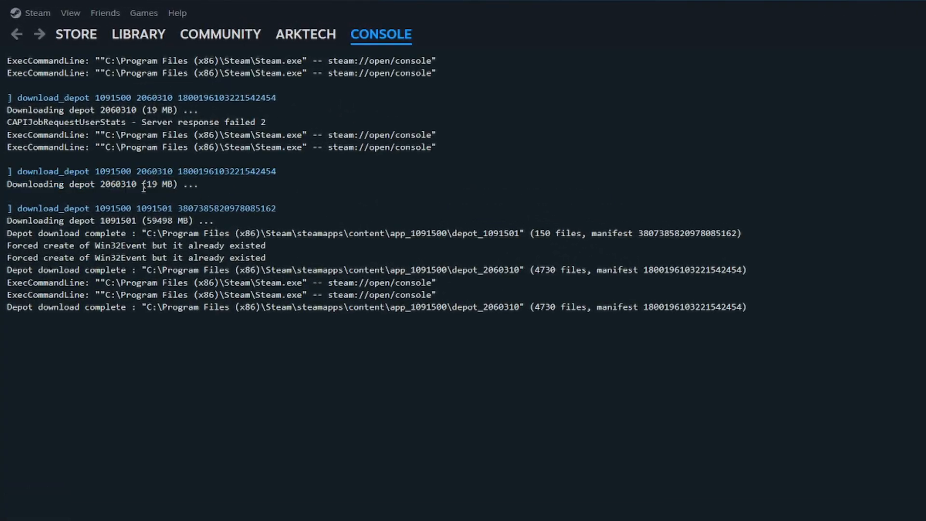
mouse_move(252, 192)
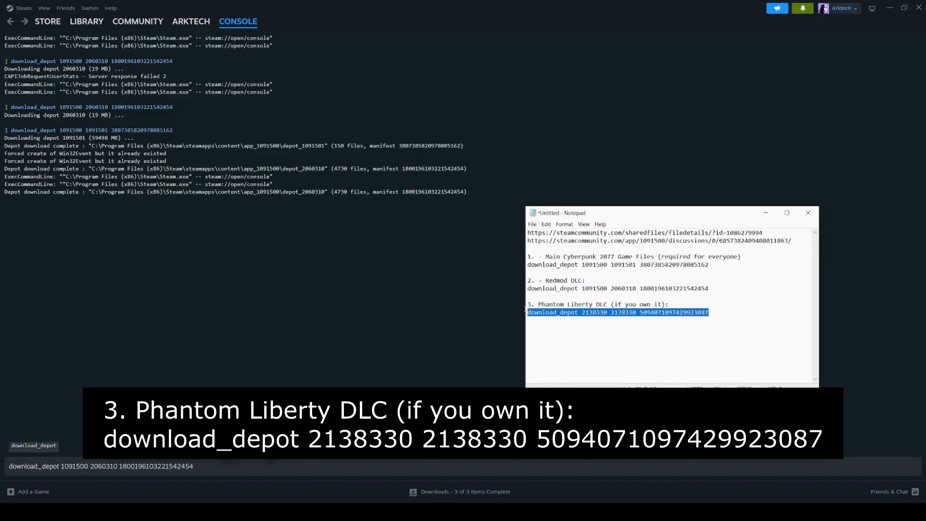
click(808, 213)
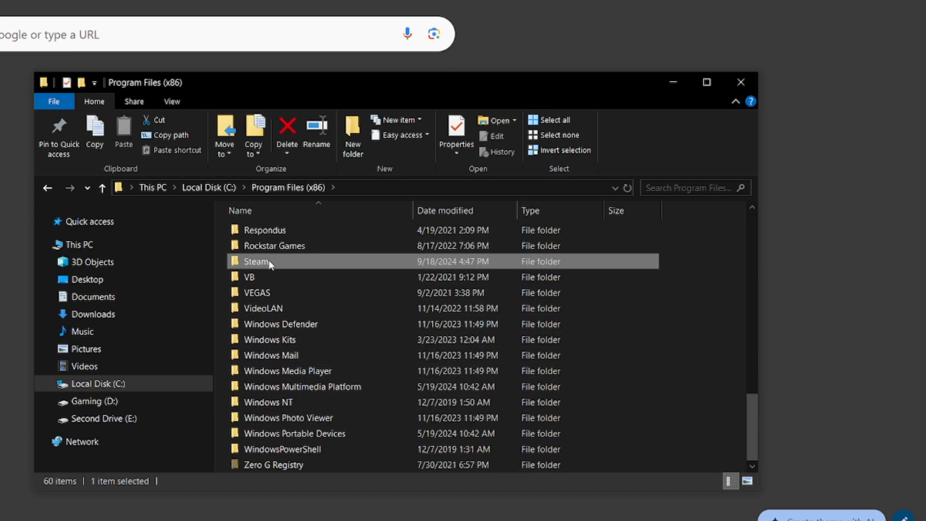
Browse Steam > steamapps > content > app_1091500 into depot_1091501, then back to app_1091500
double_click(255, 261)
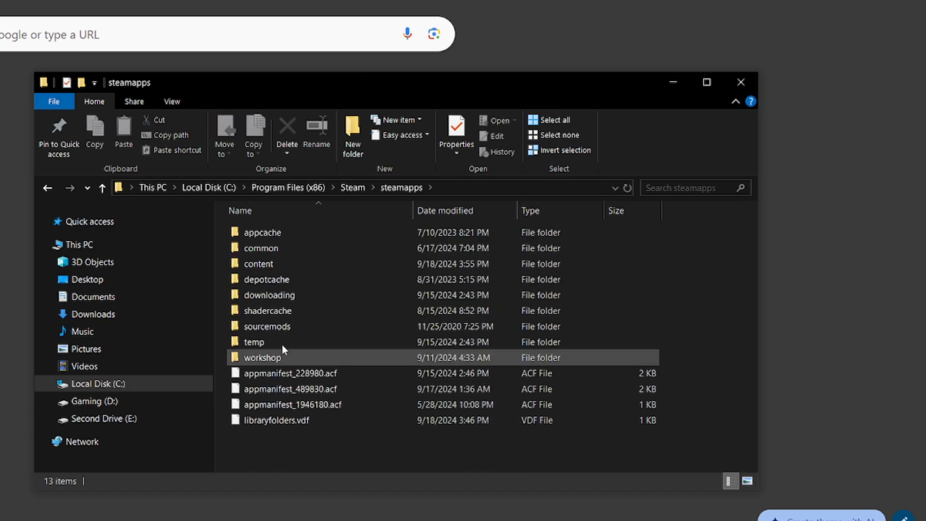
double_click(258, 264)
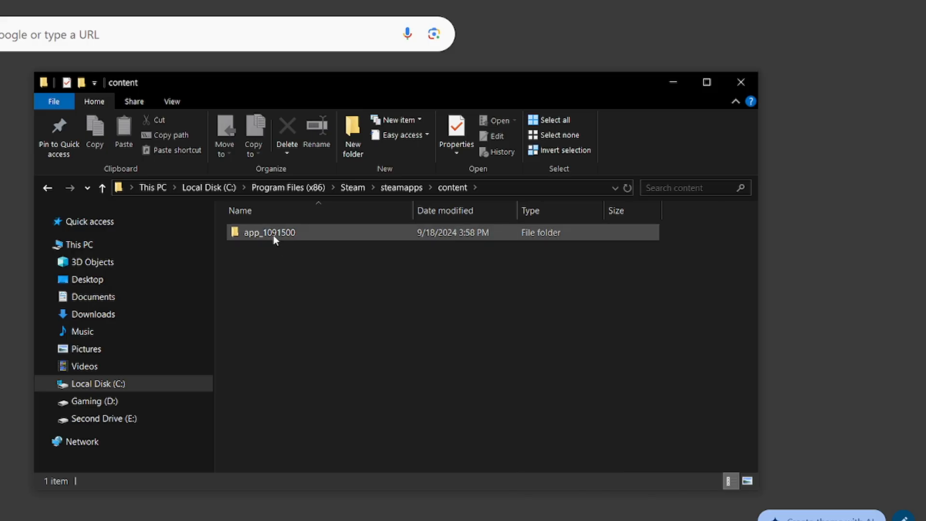
mouse_move(300, 241)
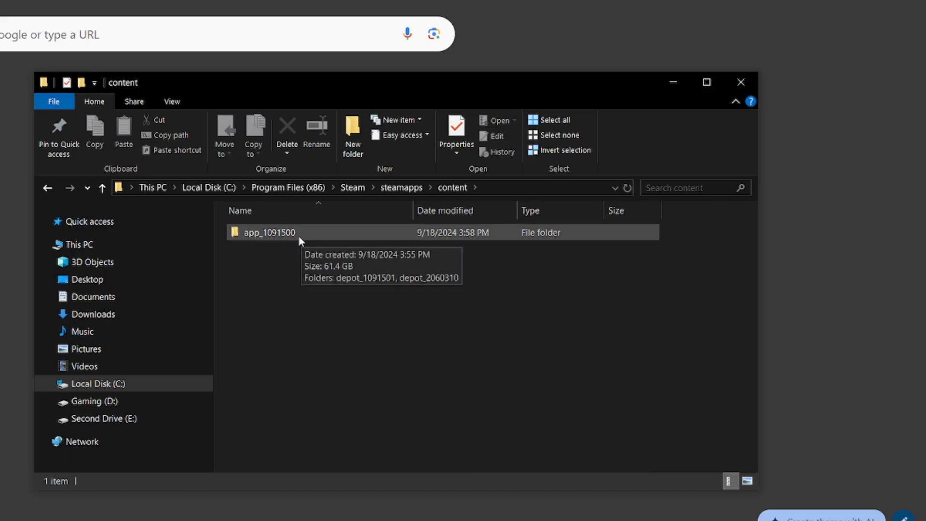
mouse_move(281, 234)
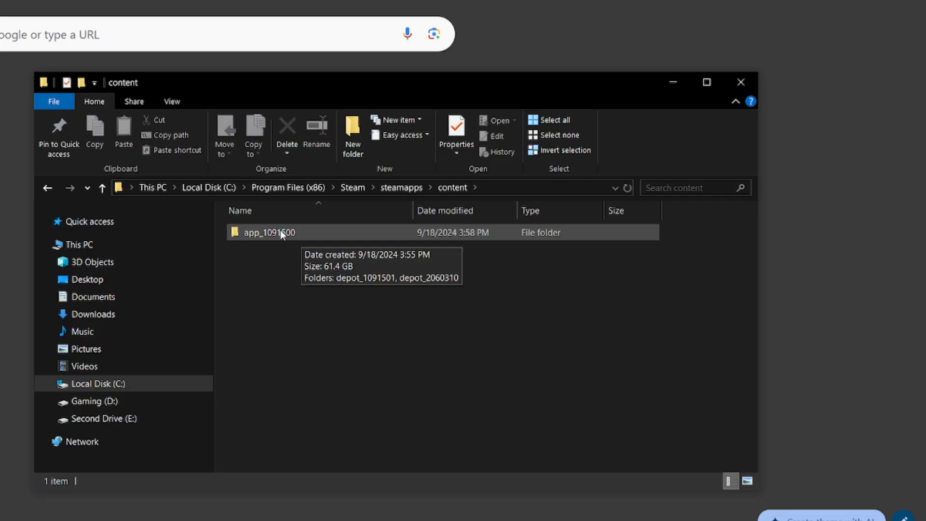
double_click(268, 232)
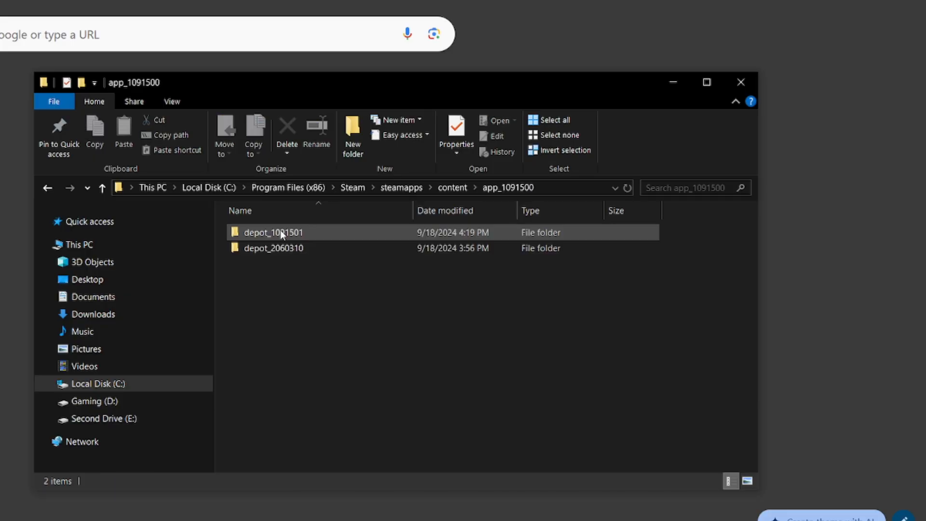
double_click(273, 233)
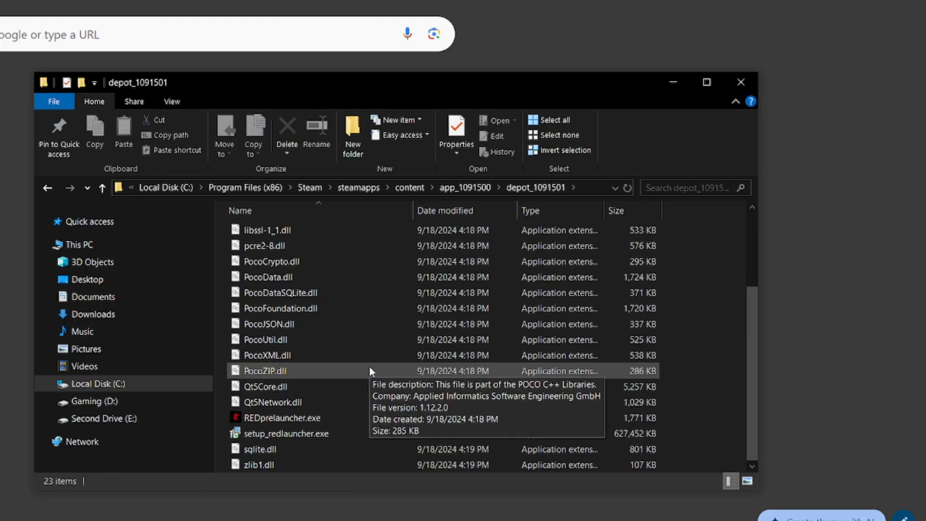
scroll(up, 3)
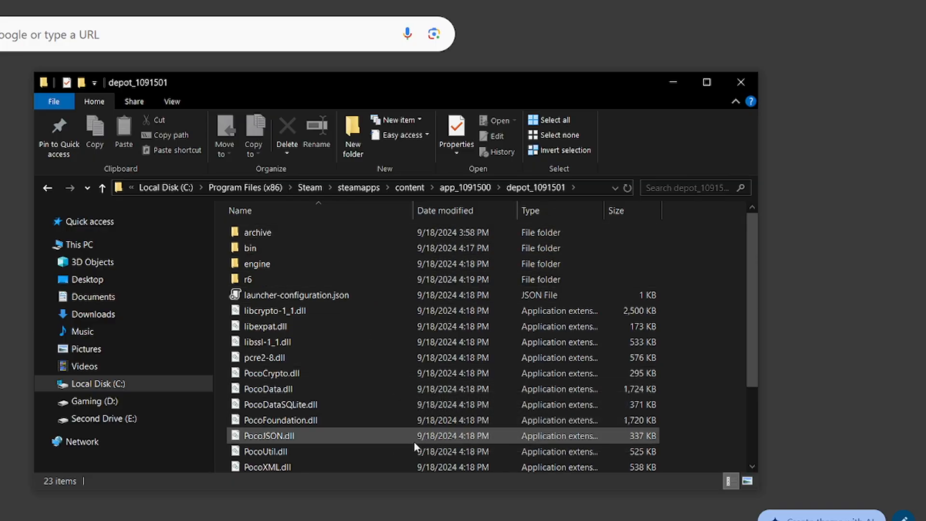
click(266, 452)
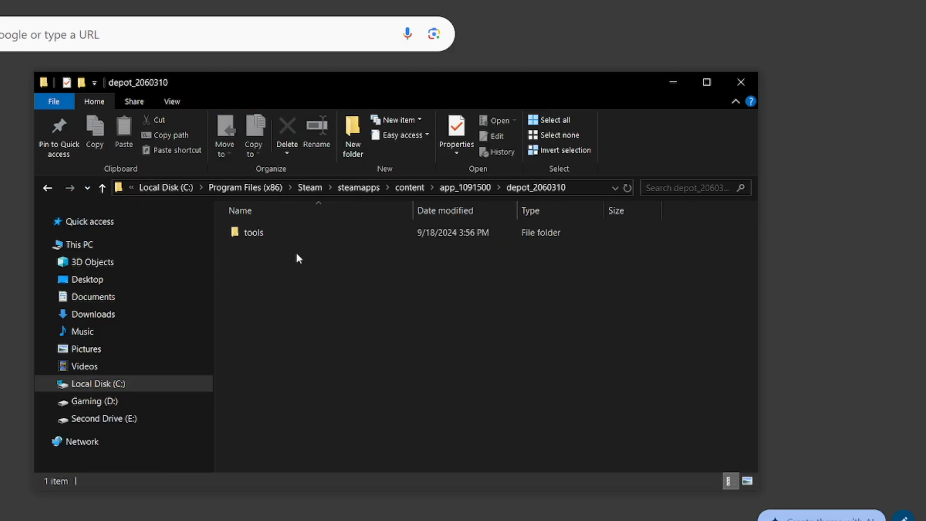
double_click(253, 232)
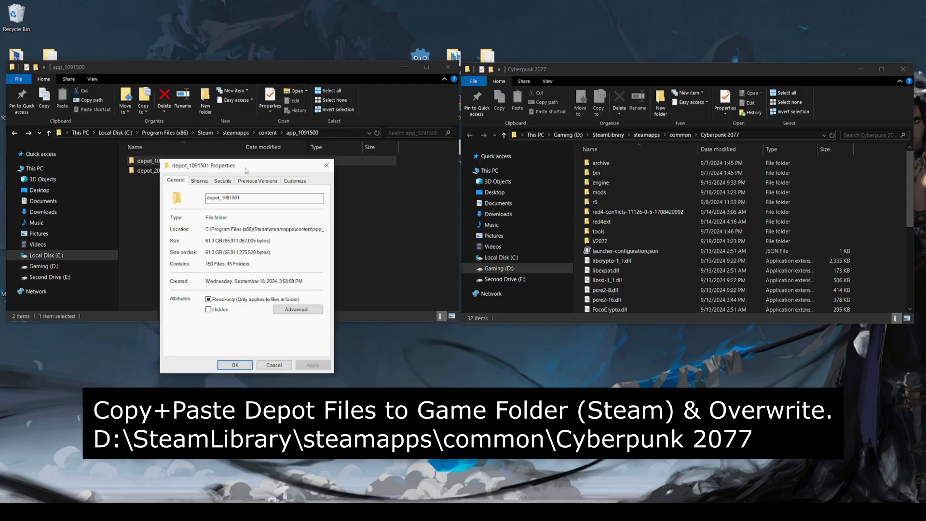
Copy all depot_1091501 files and paste them into the Cyberpunk 2077 game folder
drag(206, 166, 281, 194)
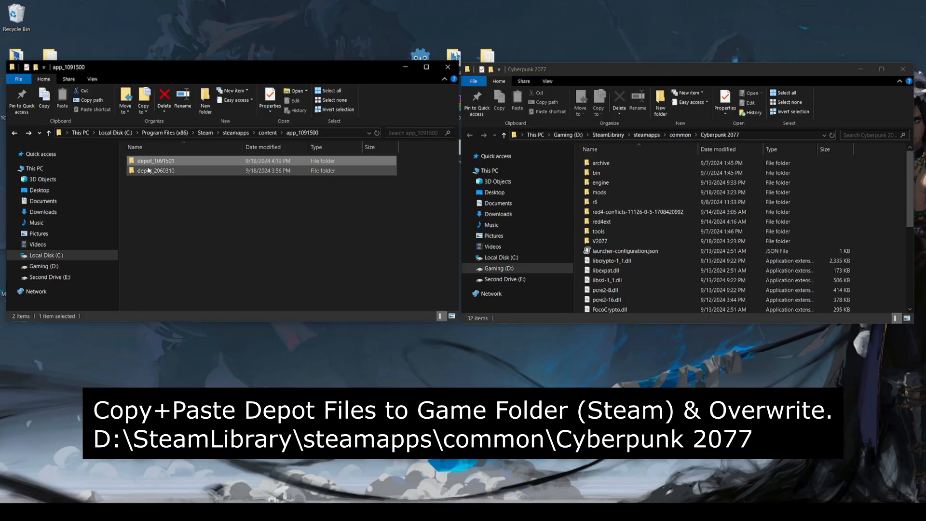
double_click(156, 160)
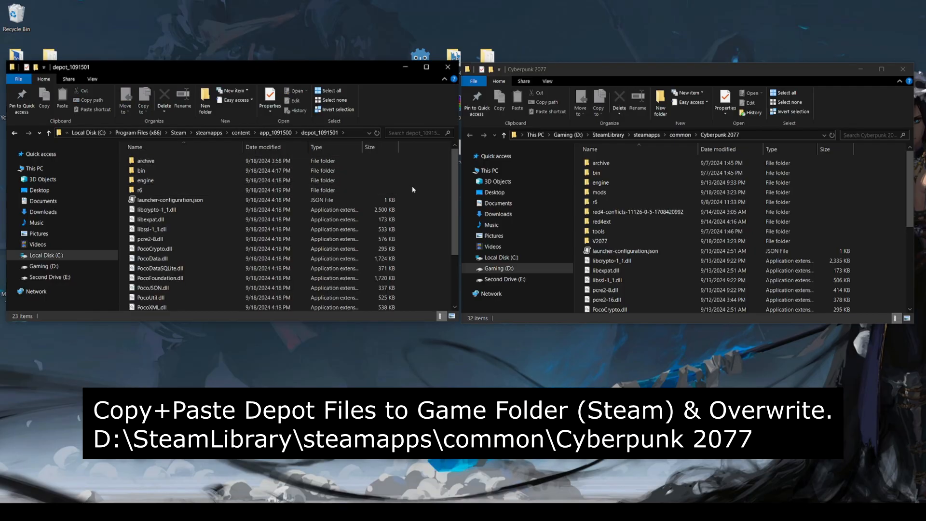
key(ctrl+a)
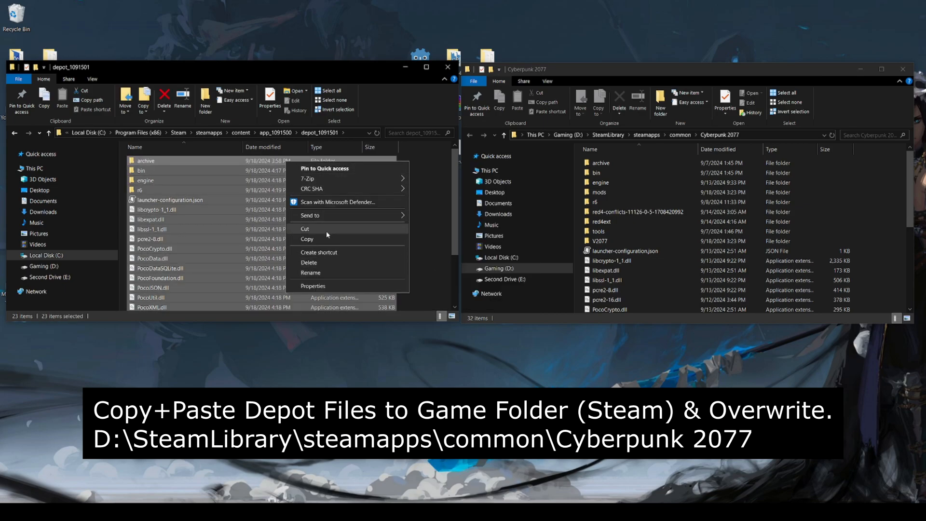
click(307, 240)
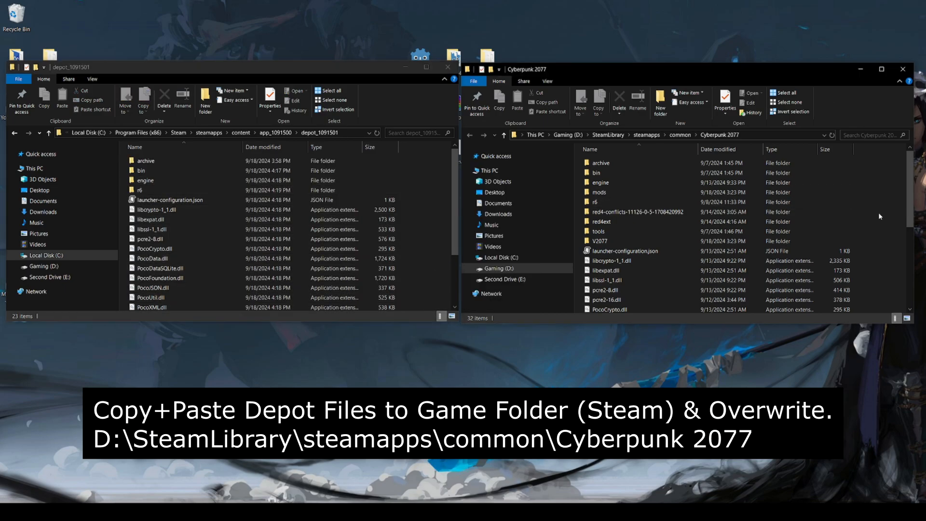
right_click(873, 175)
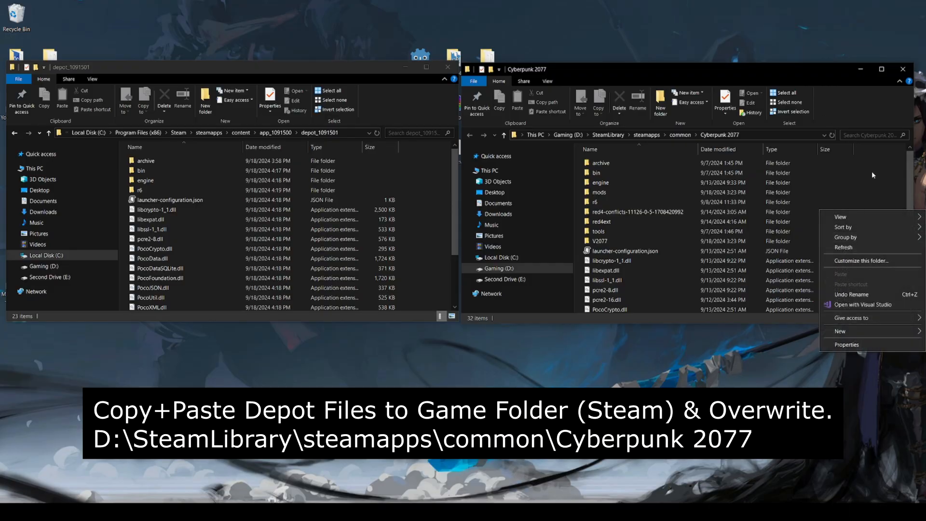
click(606, 300)
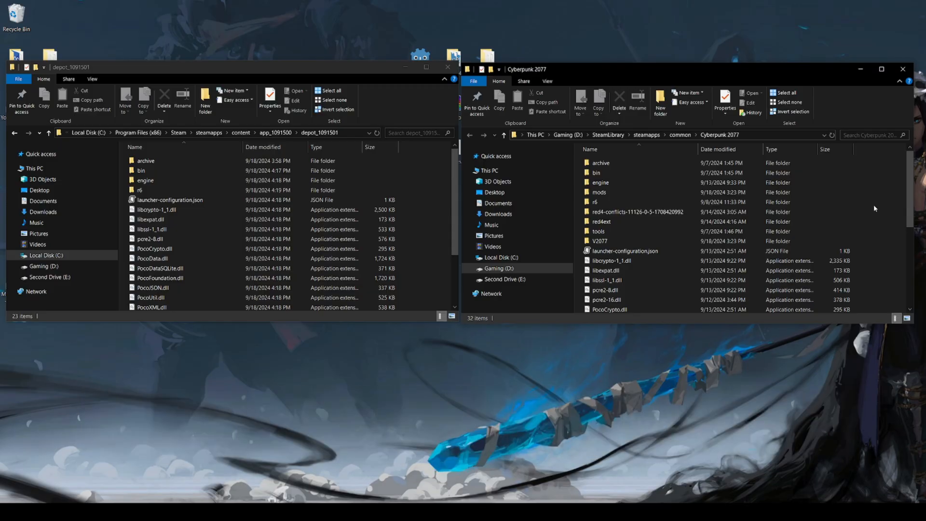
click(600, 162)
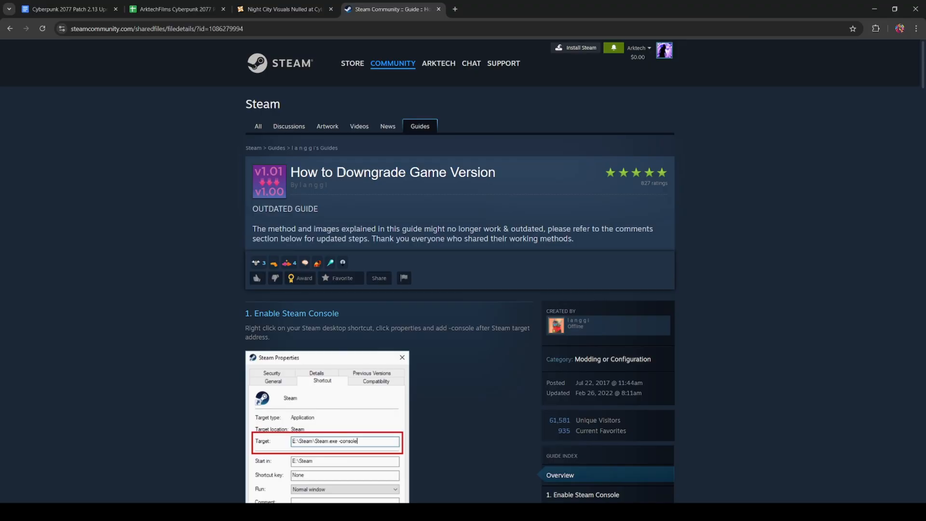
mouse_move(485, 281)
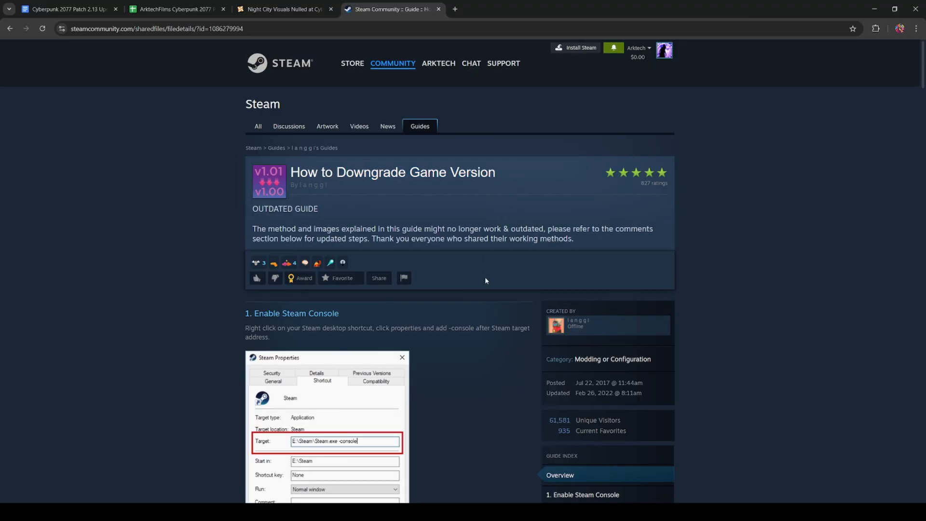
Scroll past the App ID, ACF file and Depot ID sections to '6. Get manifest ID number'
scroll(down, 3)
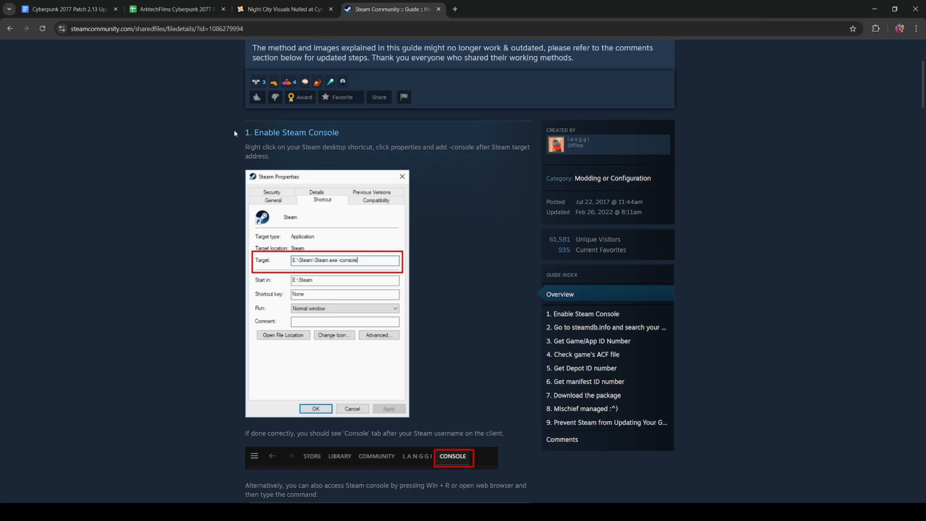
scroll(down, 3)
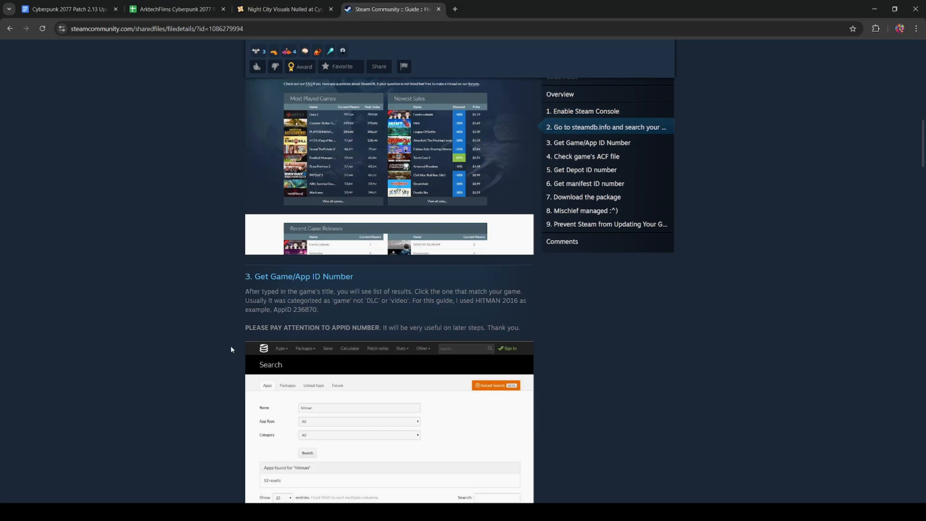
scroll(down, 3)
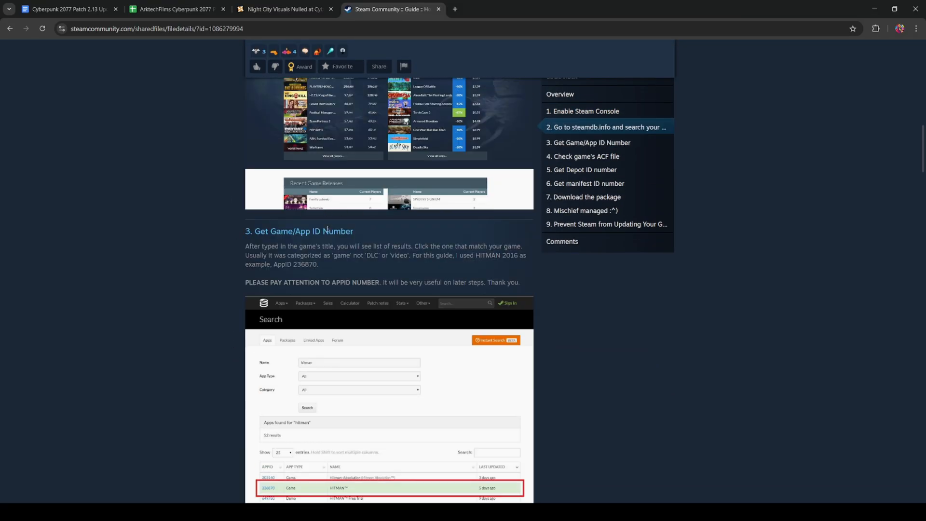
scroll(down, 3)
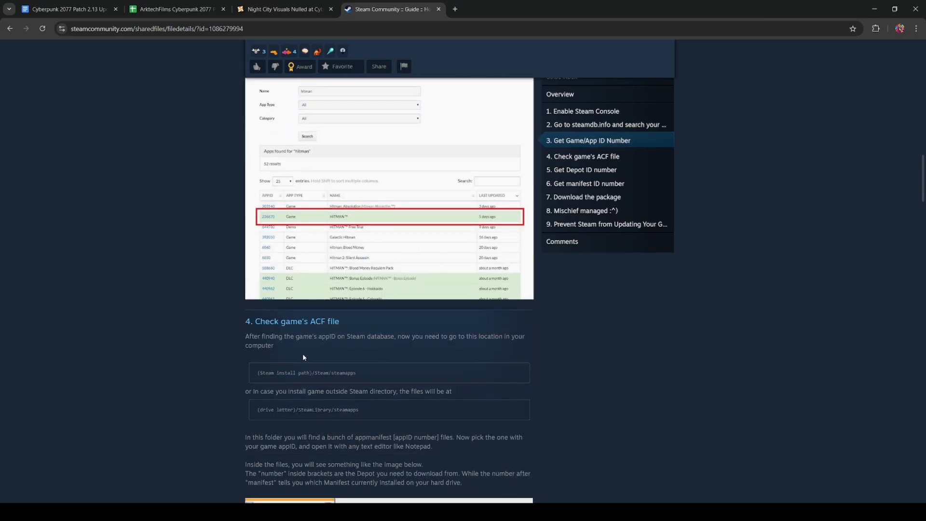
scroll(down, 3)
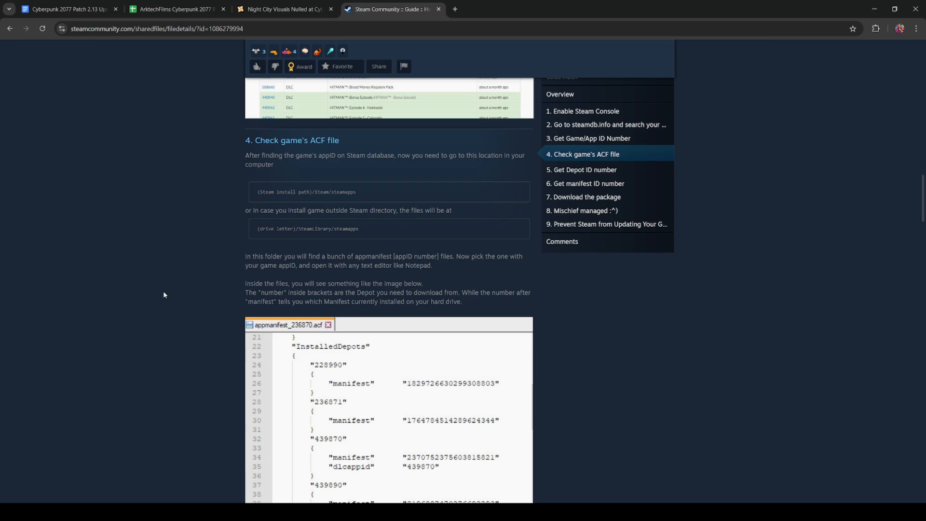
scroll(down, 3)
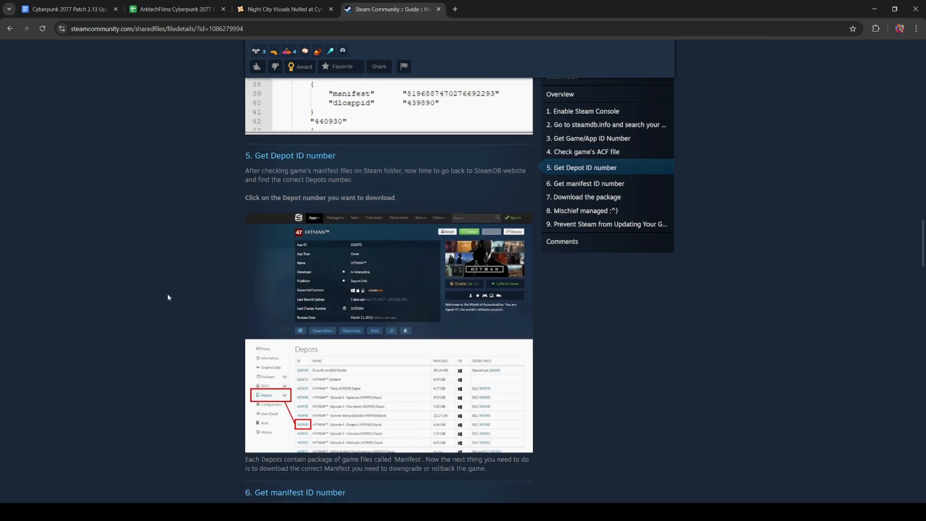
scroll(down, 3)
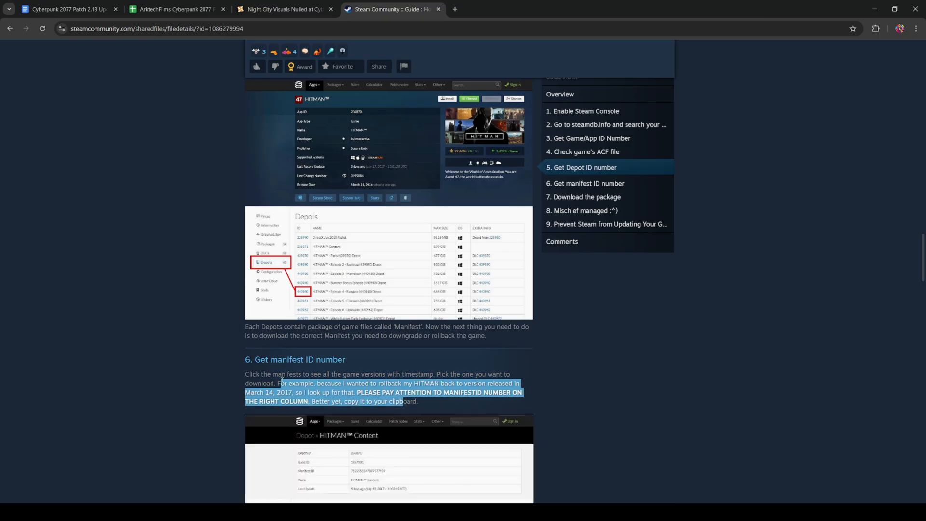
click(174, 9)
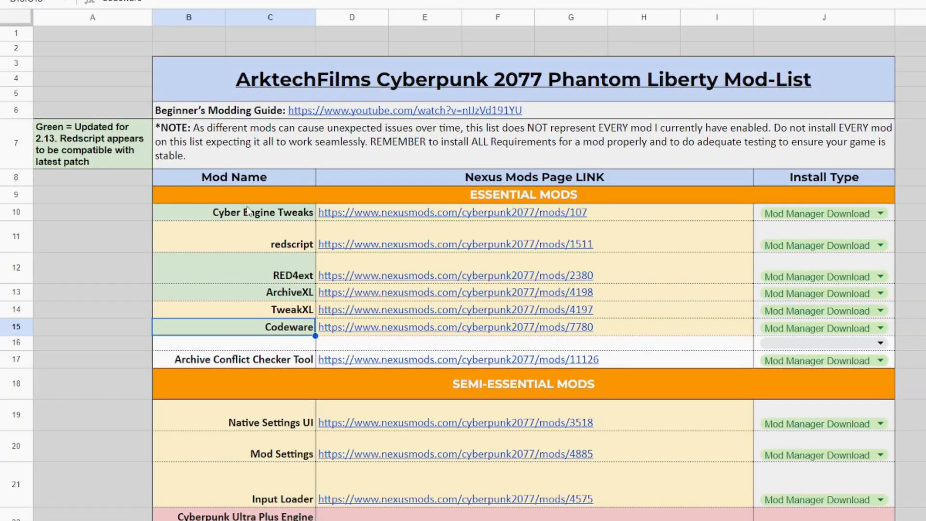
click(271, 291)
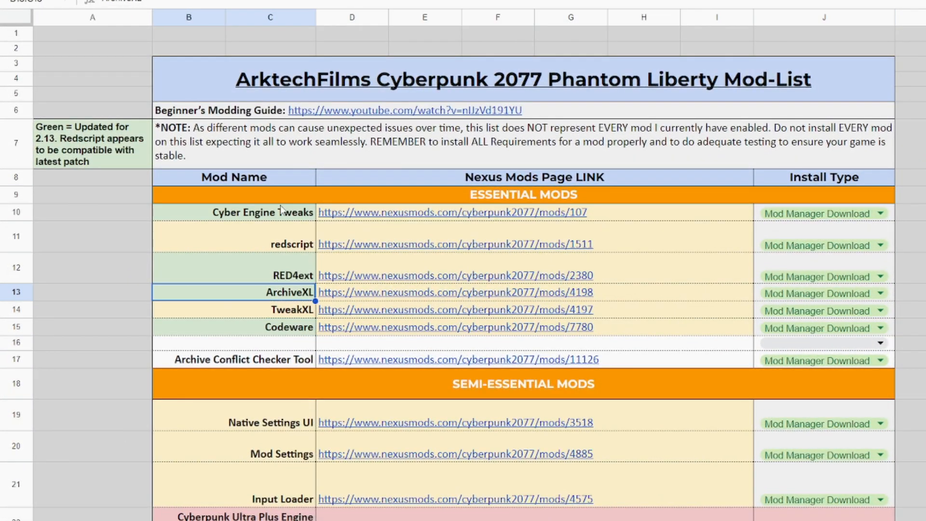
click(234, 212)
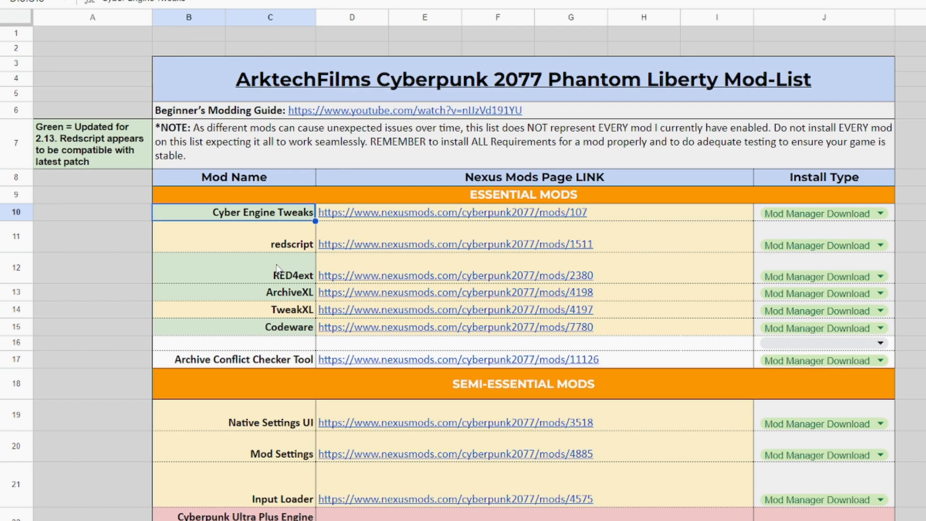
mouse_move(317, 303)
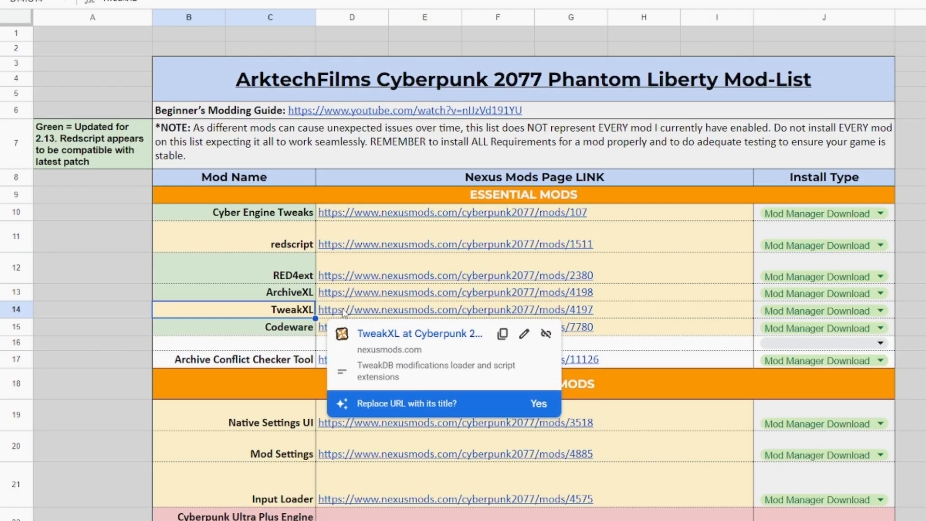
click(264, 212)
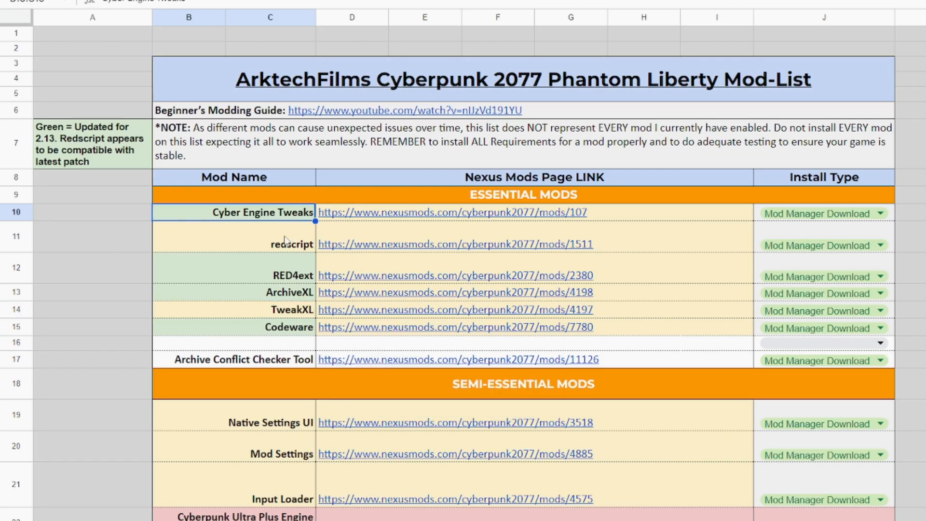
click(289, 292)
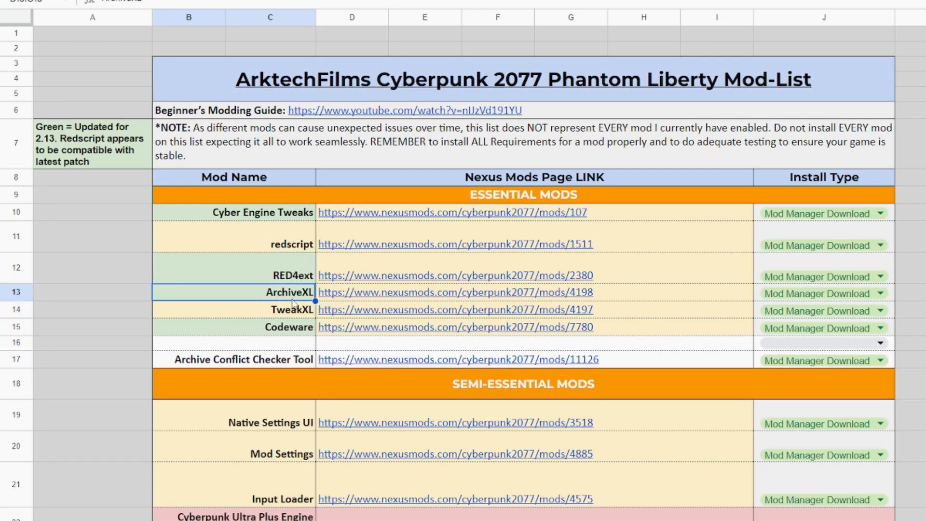
click(289, 327)
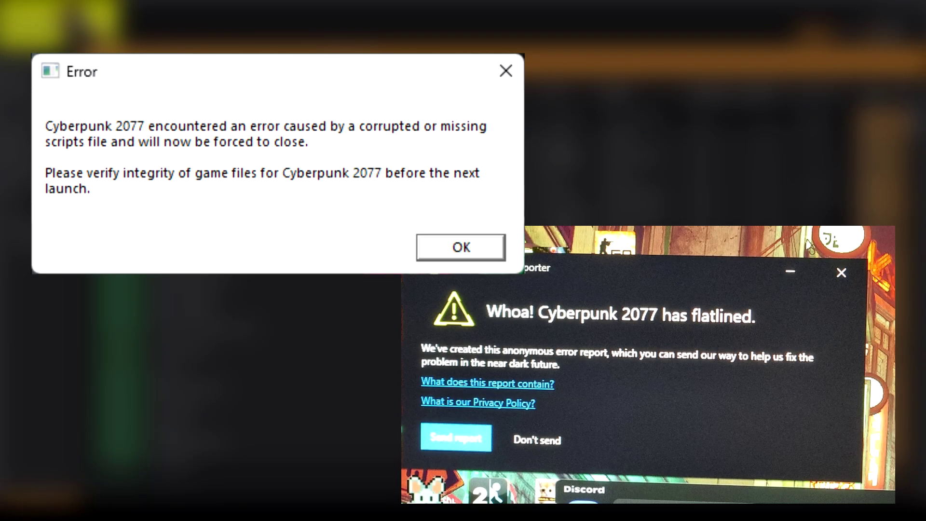
Dismiss the Cyberpunk 2077 corrupted scripts file error with OK
click(460, 247)
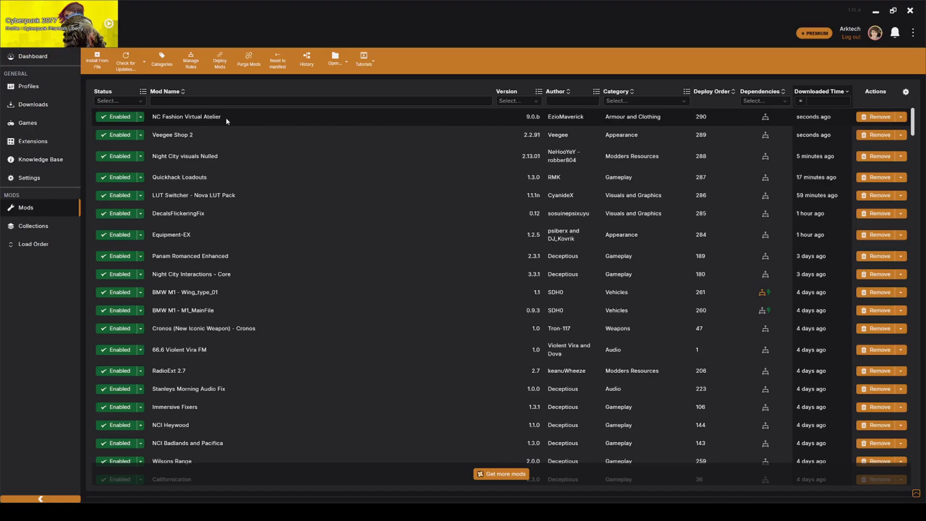
Turn off 'Automatically convert old-style archive mods to REDmods on install' in V2077 Settings
click(820, 91)
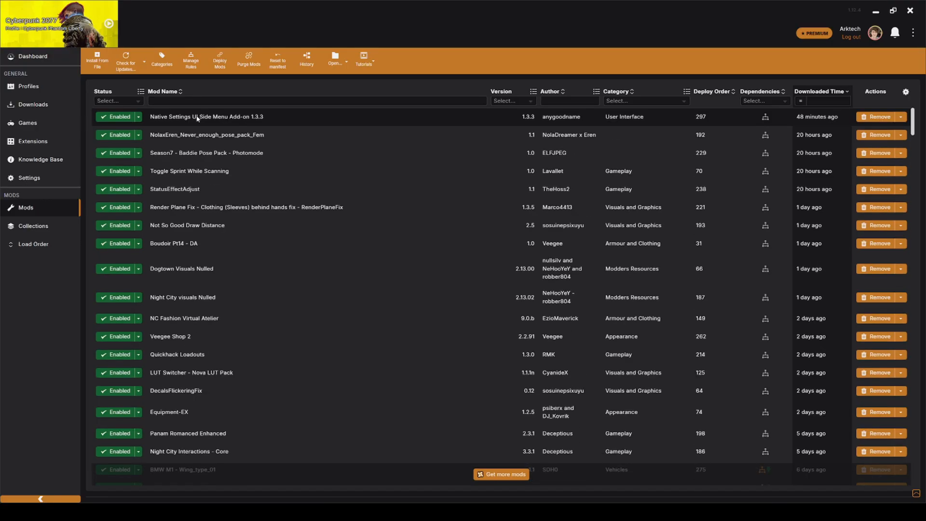
click(29, 177)
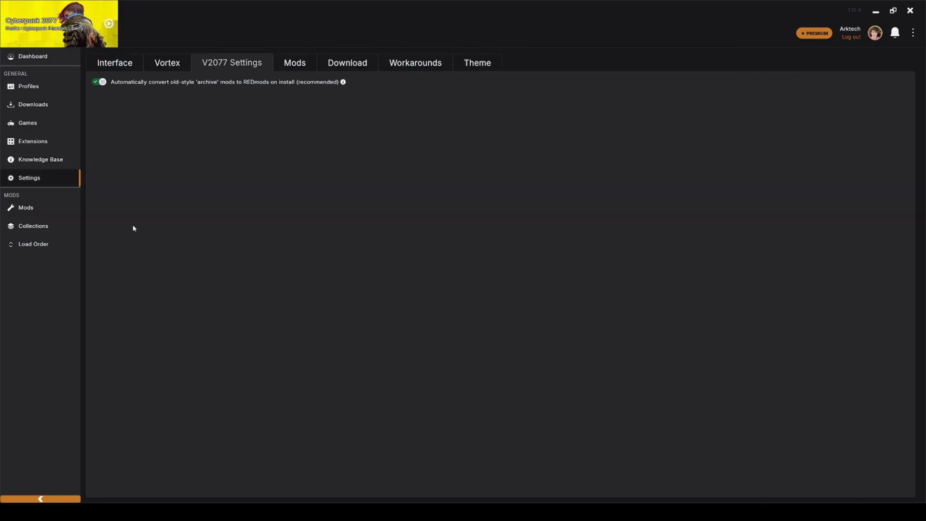
mouse_move(59, 178)
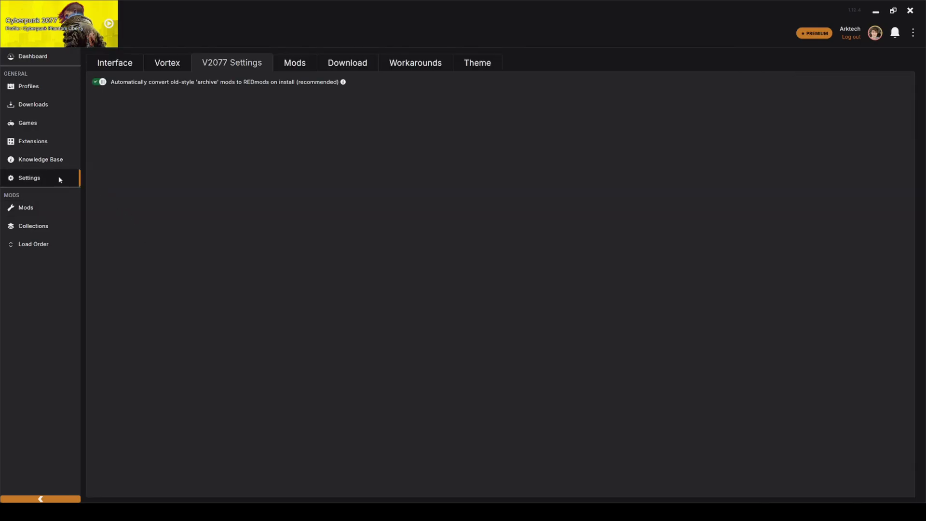
mouse_move(226, 68)
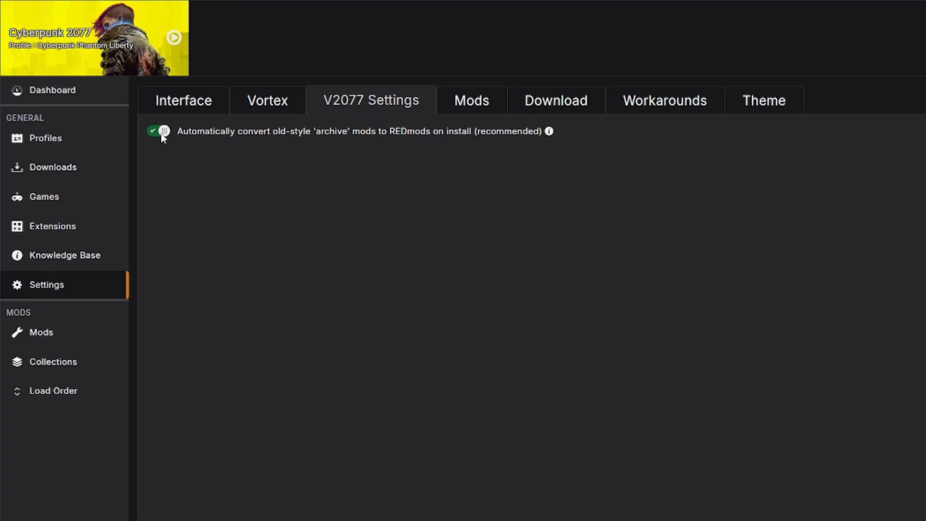
click(157, 131)
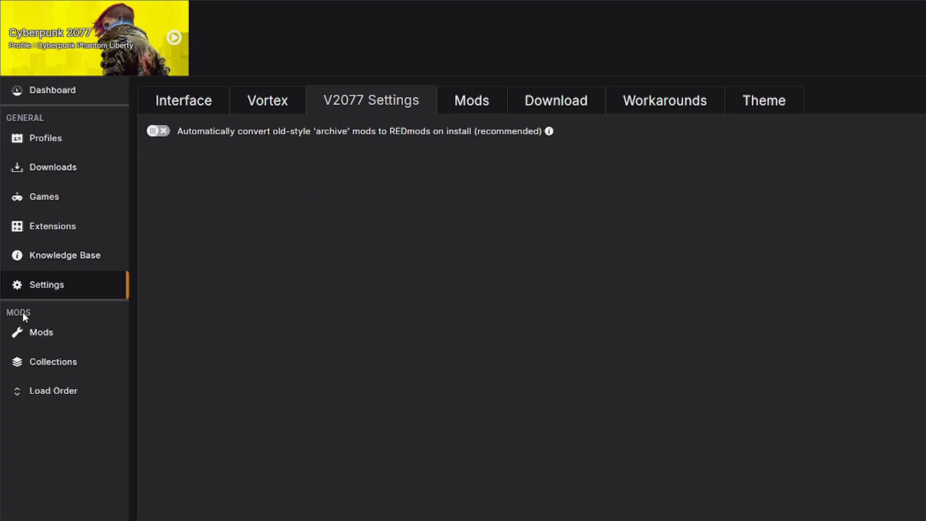
click(41, 332)
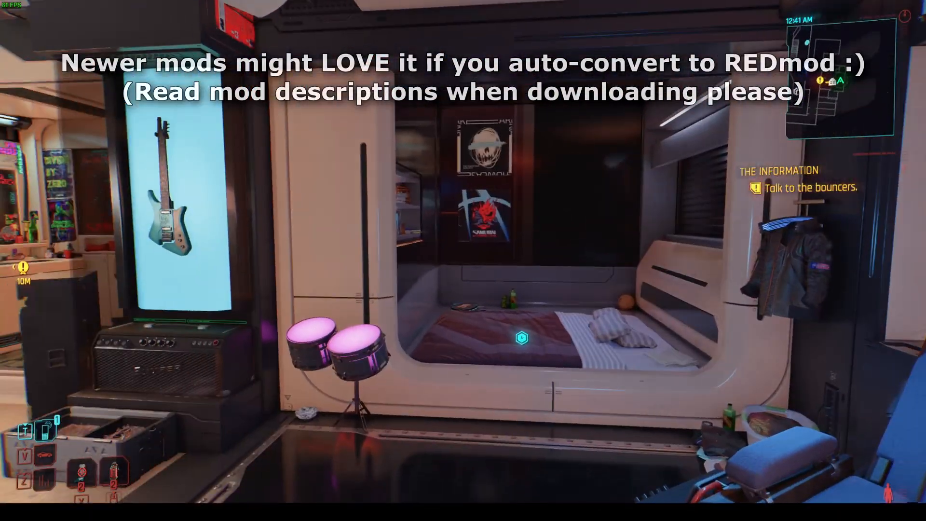
mouse_move(463, 261)
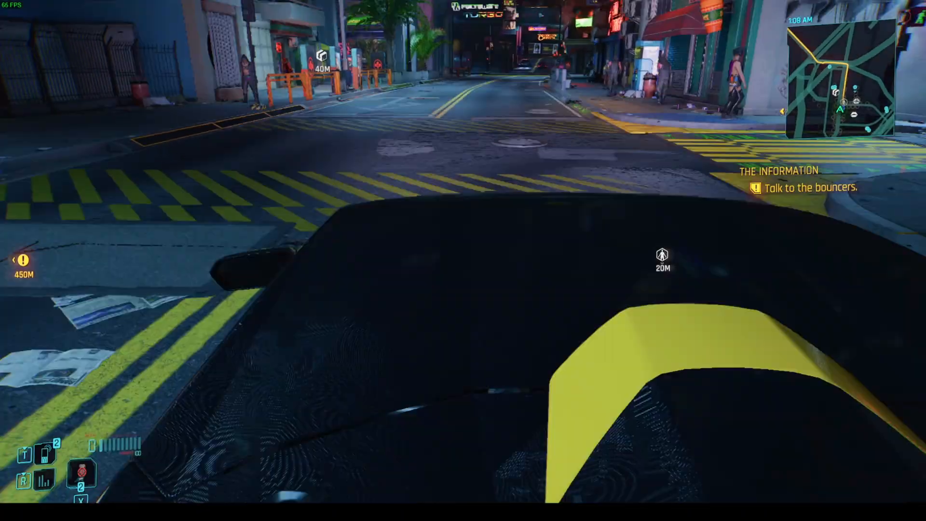
In photo mode, pick BV - HER - Female Pose Pack and cycle to Hold Your Breath
key(v)
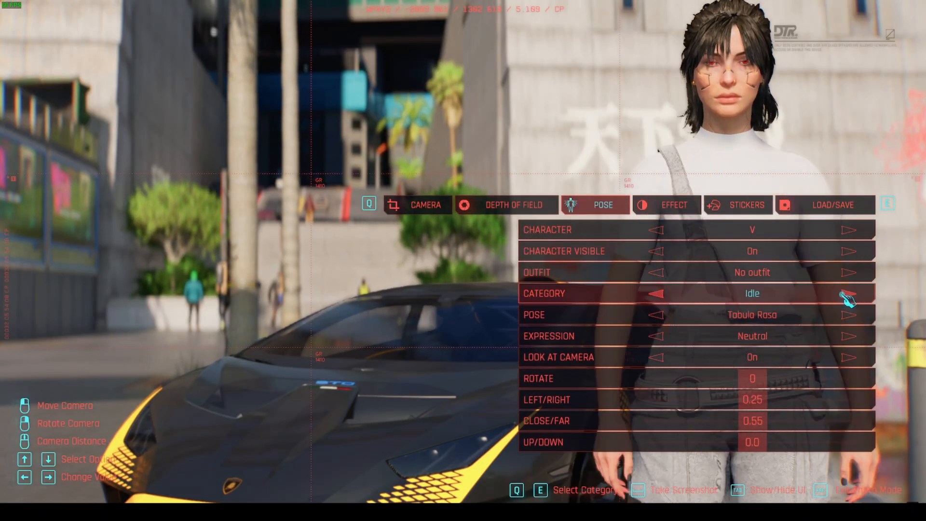
click(849, 294)
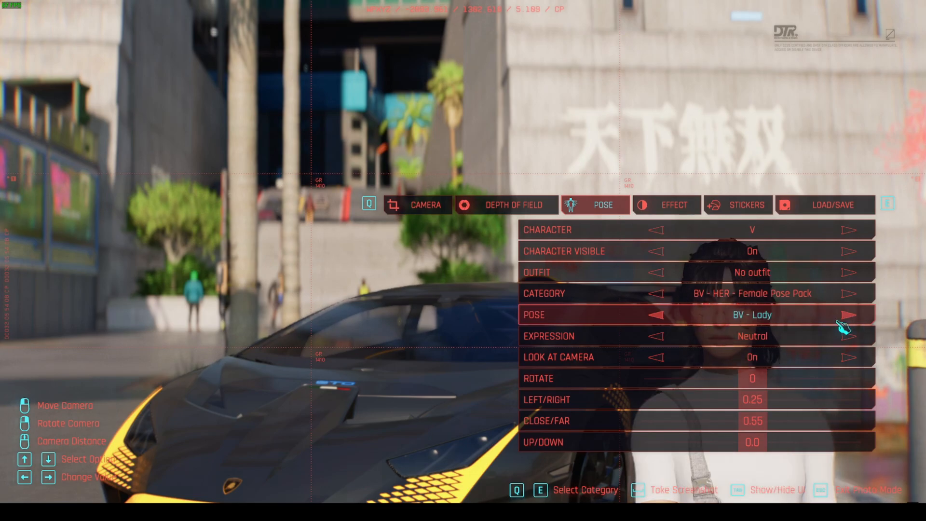
click(849, 314)
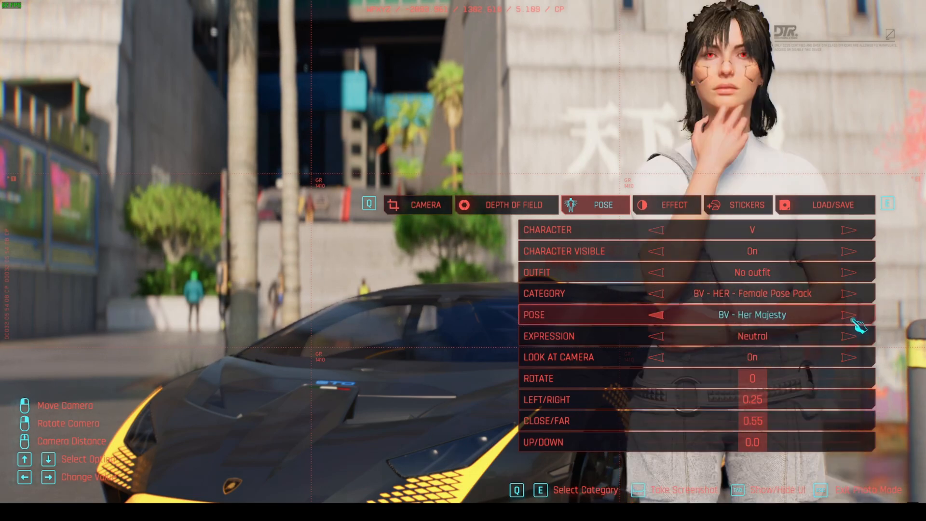
click(849, 315)
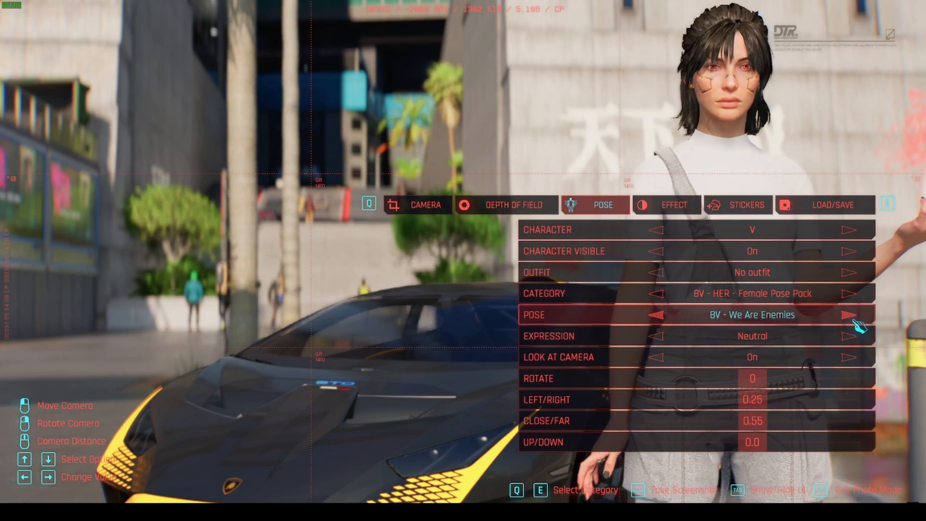
click(849, 315)
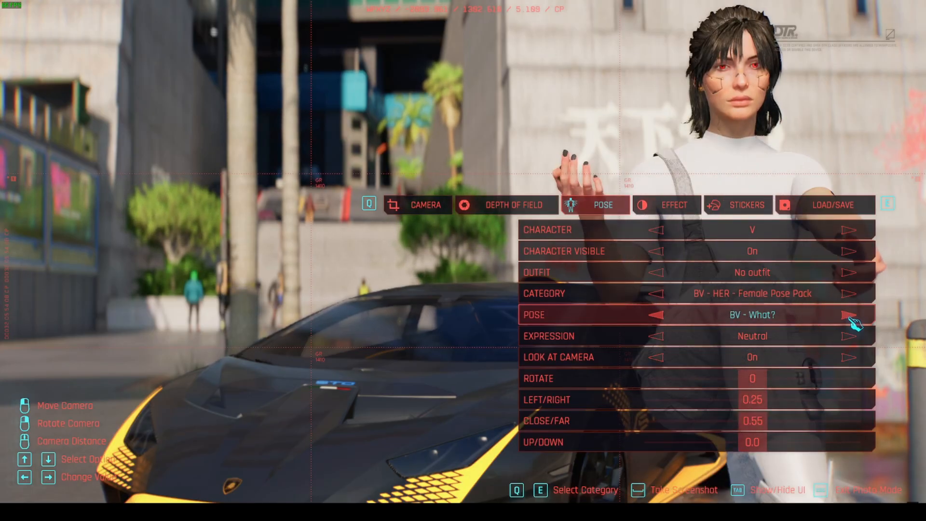
click(849, 314)
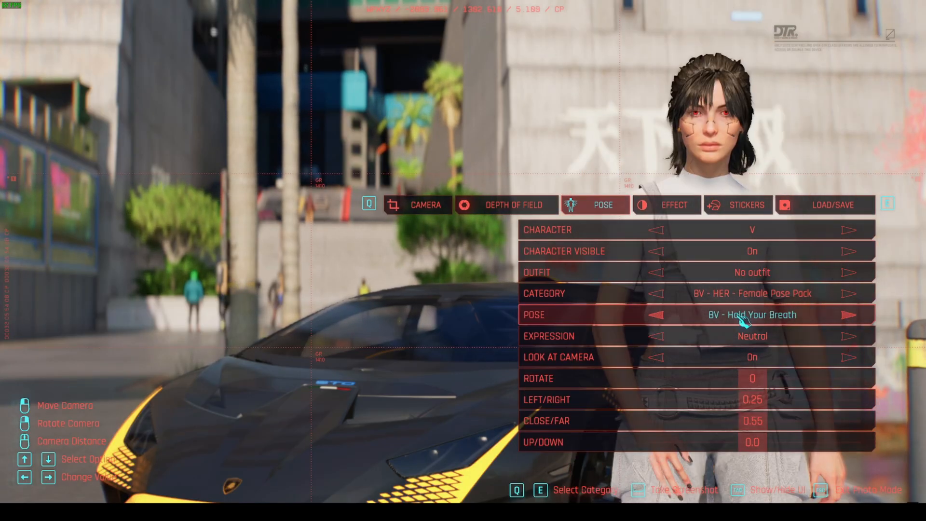